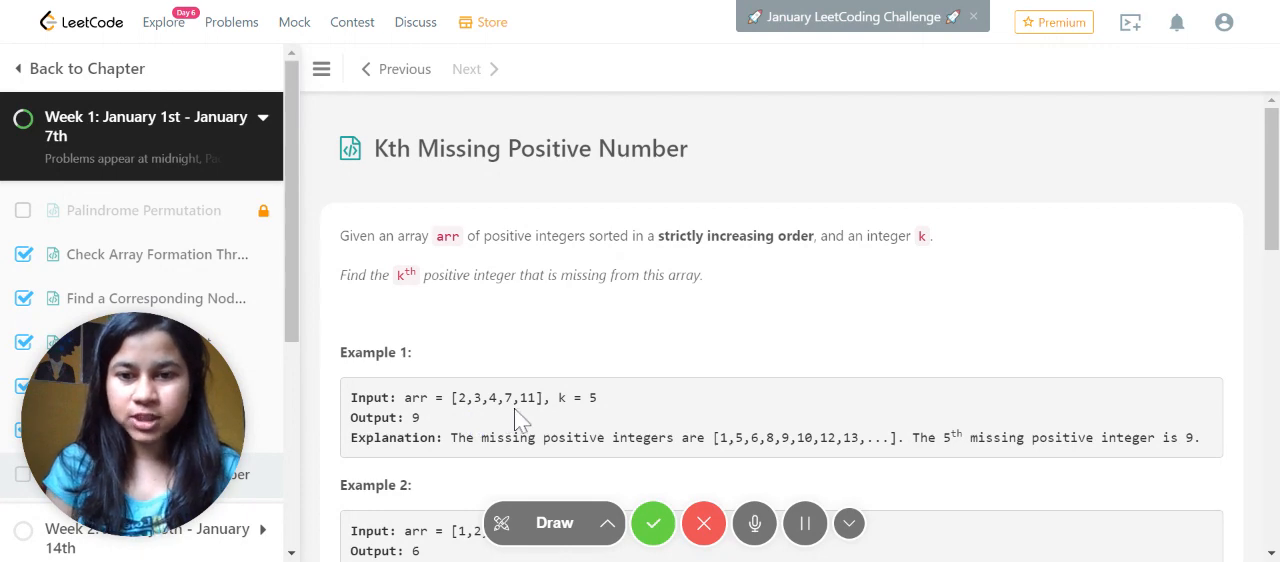
- Sketch column headings c and m with 1 beneath, erase, and redraw over the problem
{"action": "scroll", "scroll_direction": "down", "scroll_amount": 3}
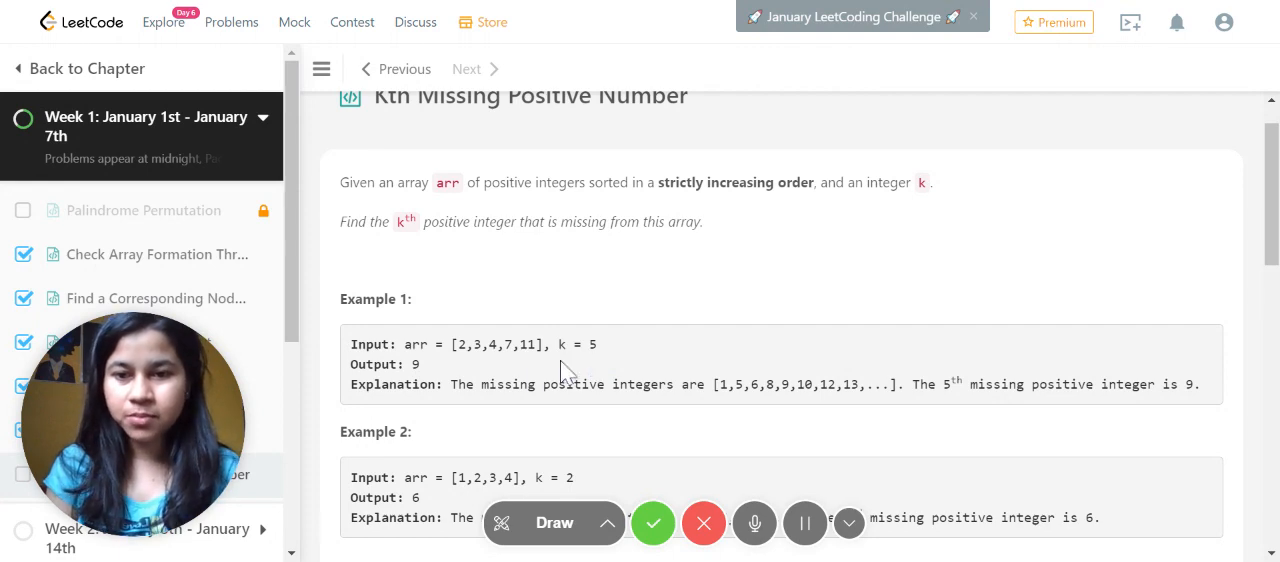
{"action": "mouse_move", "coordinate": [525, 415]}
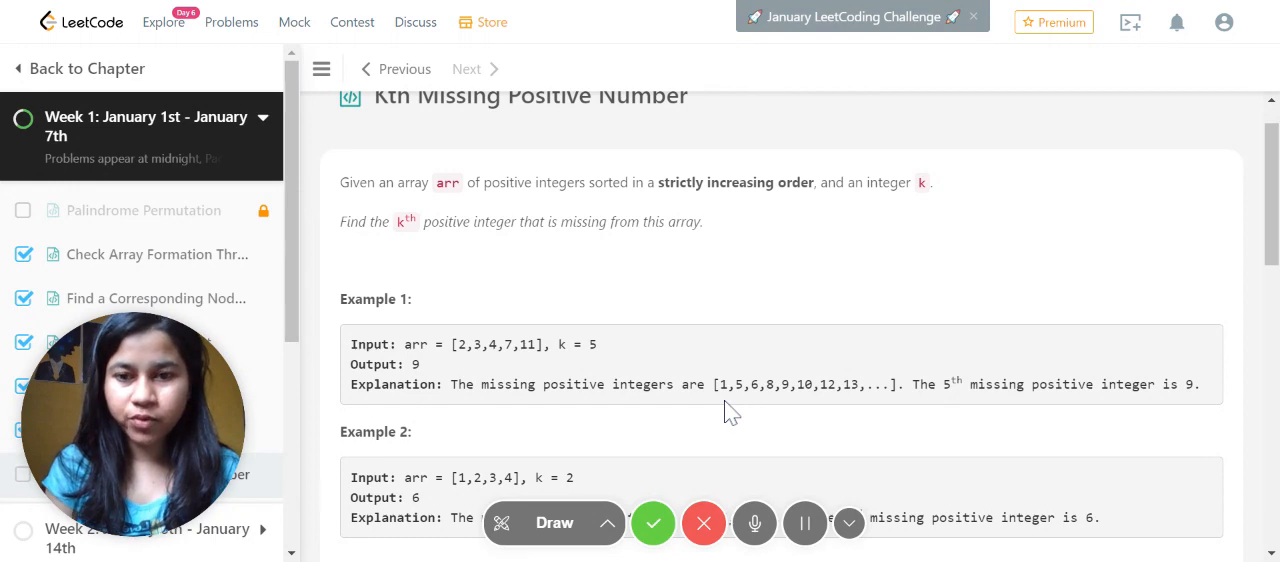
{"action": "mouse_move", "coordinate": [492, 405]}
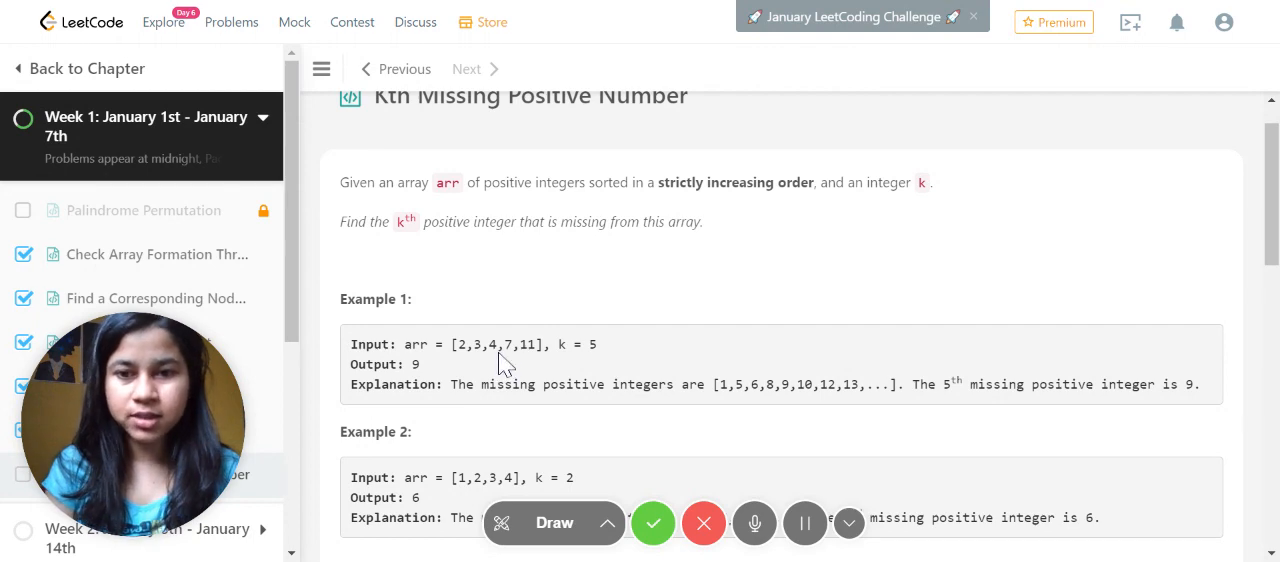
{"action": "mouse_move", "coordinate": [765, 405]}
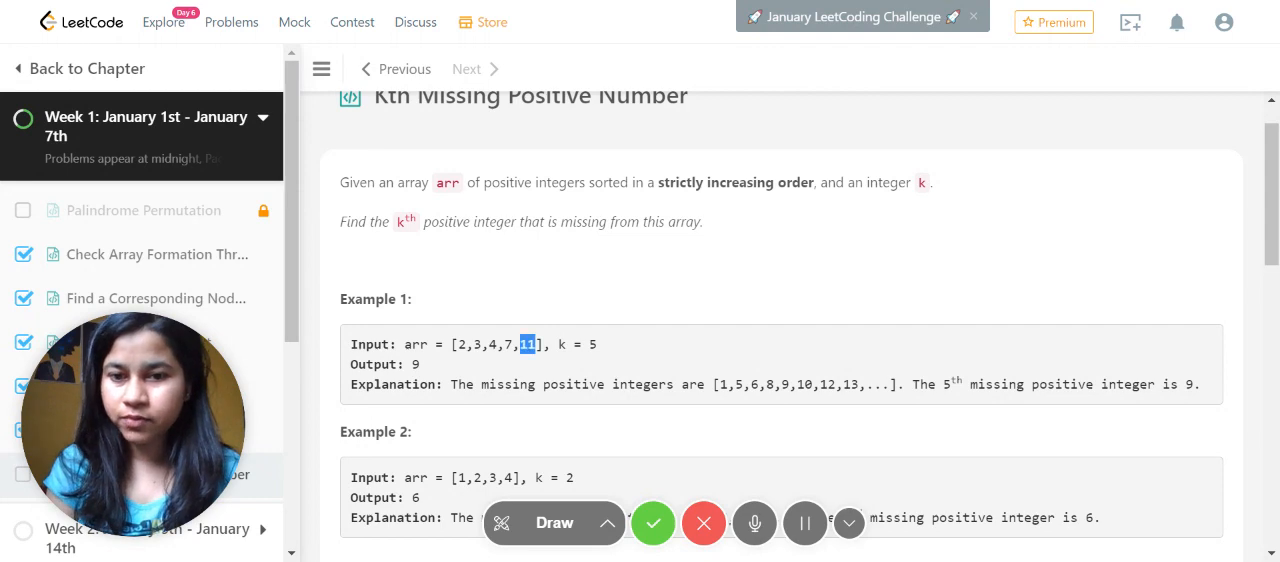
{"action": "mouse_move", "coordinate": [897, 415]}
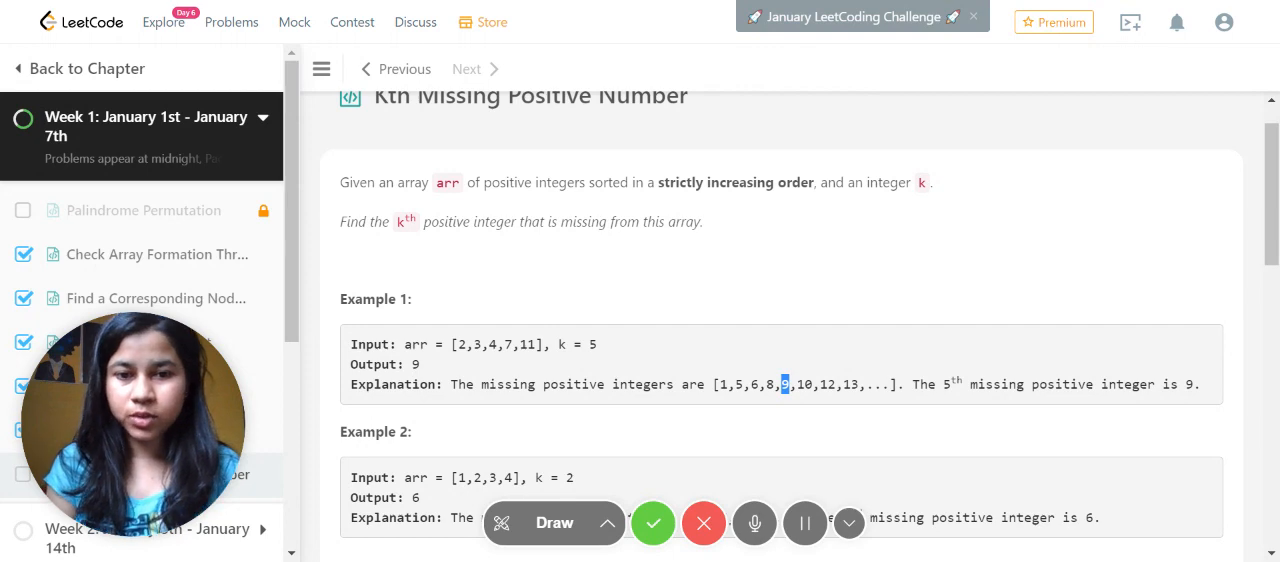
{"action": "scroll", "scroll_direction": "down", "scroll_amount": 3}
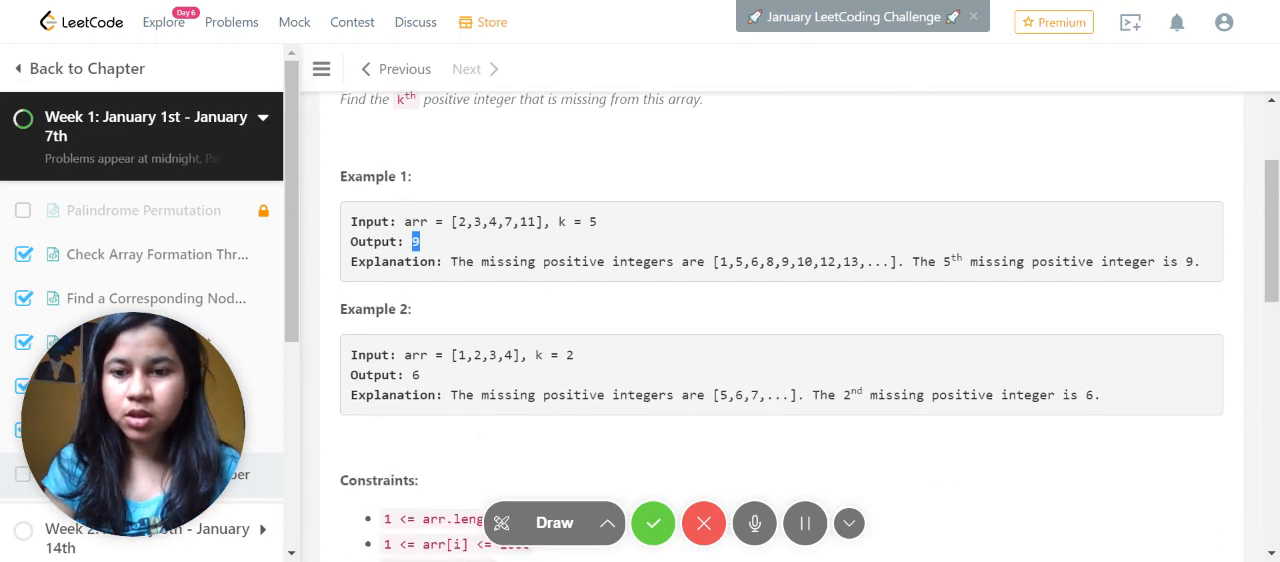
{"action": "scroll", "scroll_direction": "down", "scroll_amount": 3}
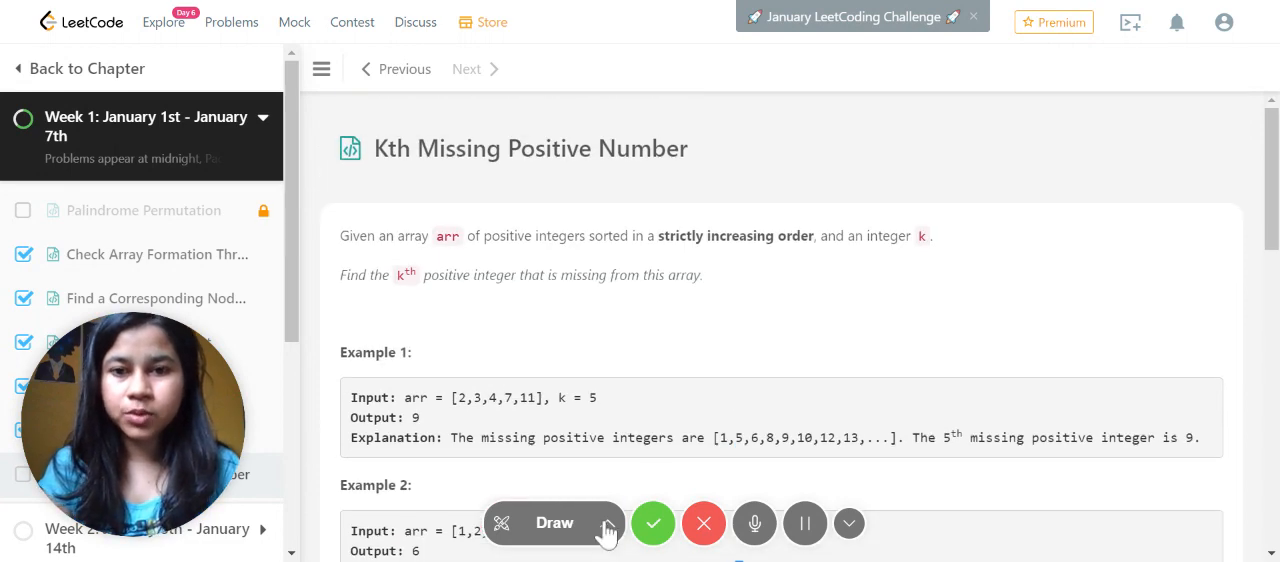
{"action": "left_click", "coordinate": [554, 523]}
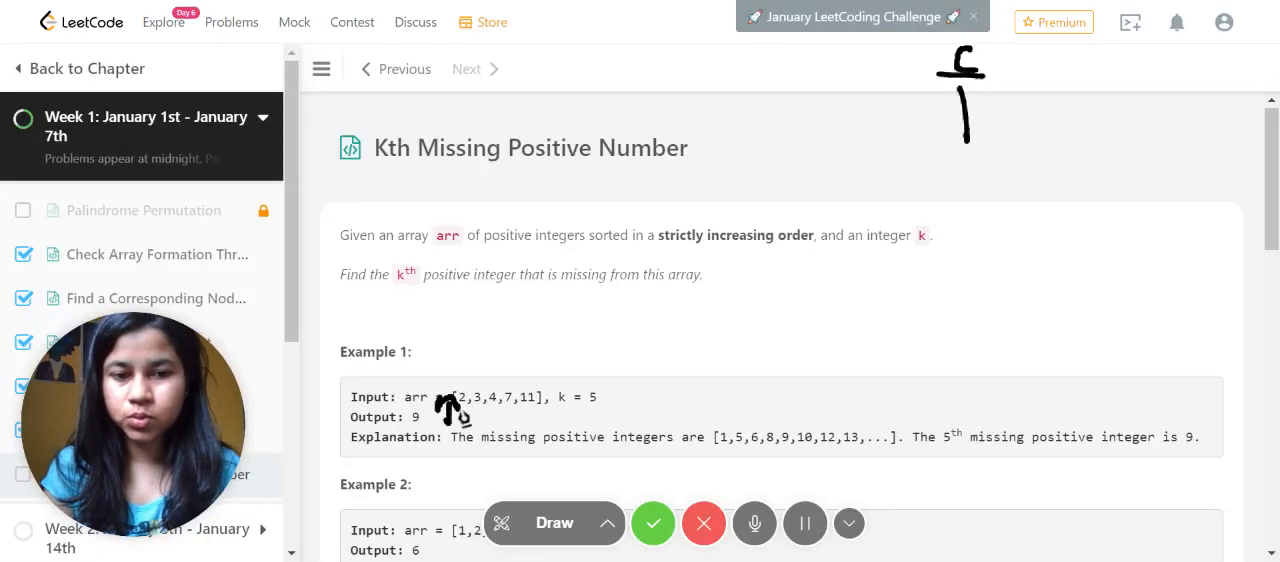
{"action": "mouse_move", "coordinate": [448, 410]}
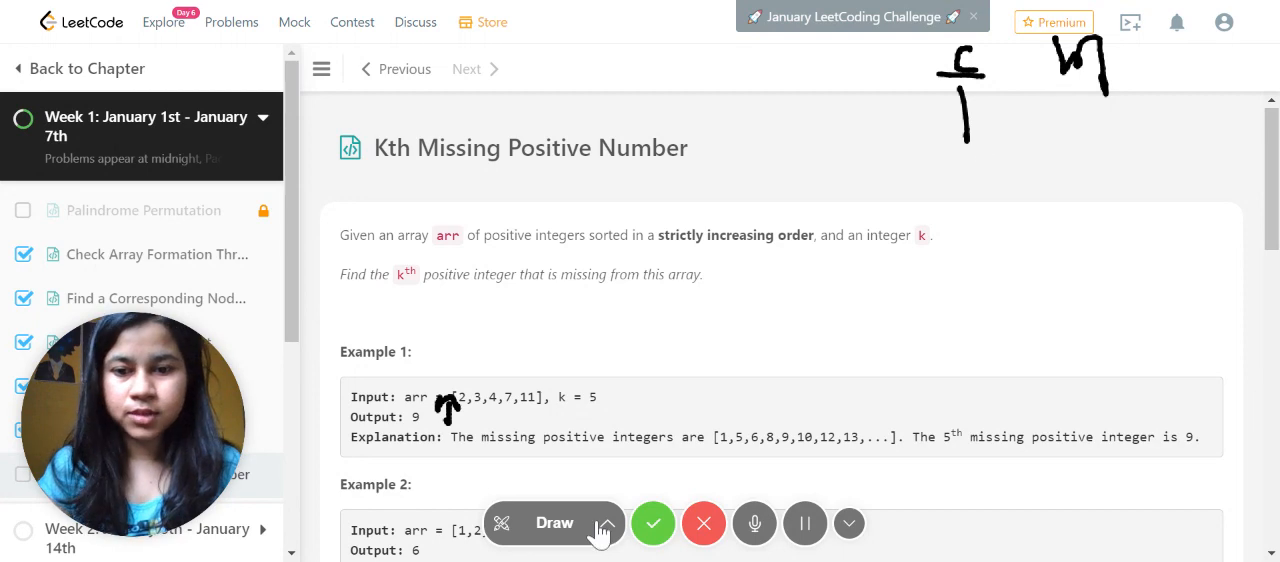
{"action": "left_click", "coordinate": [605, 523]}
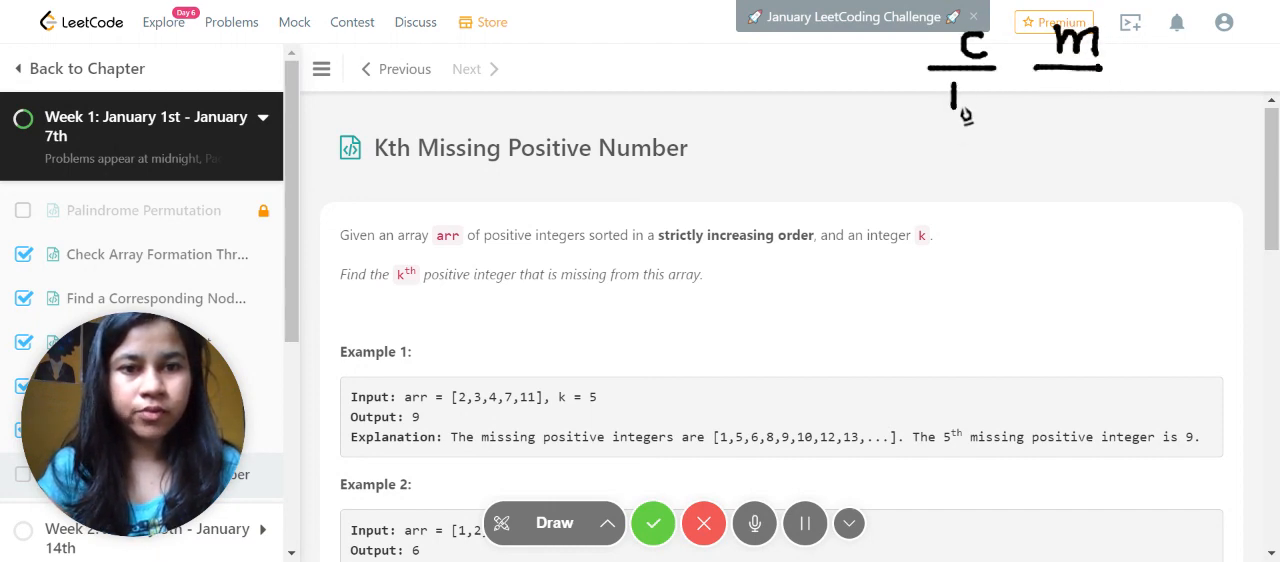
{"action": "mouse_move", "coordinate": [455, 410]}
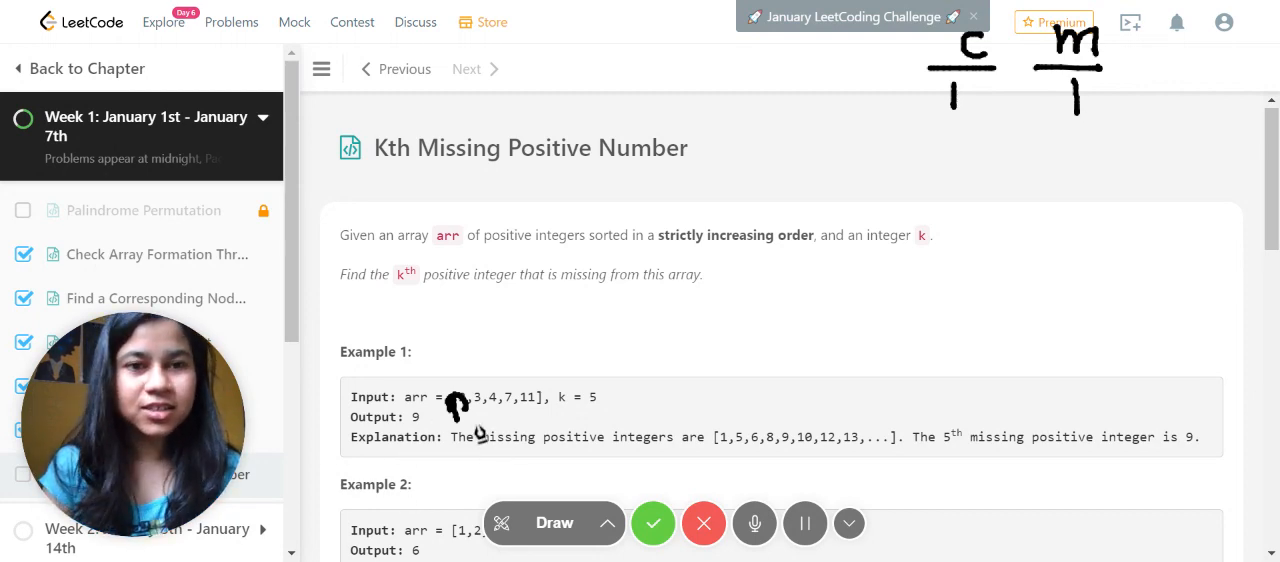
{"action": "mouse_move", "coordinate": [1128, 140]}
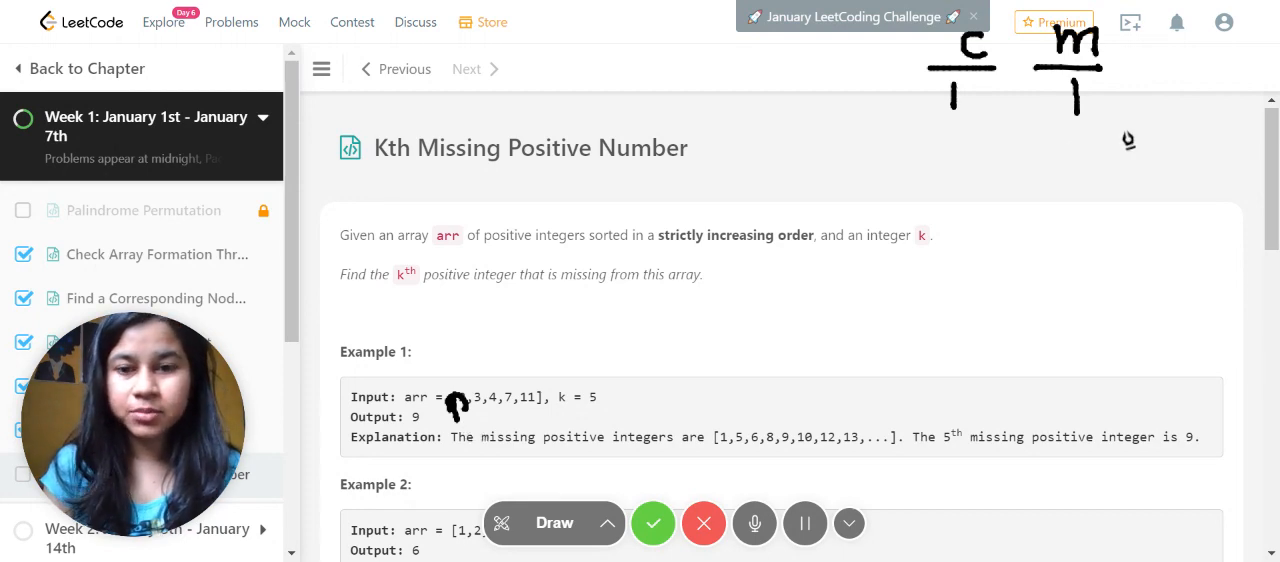
{"action": "mouse_move", "coordinate": [457, 443]}
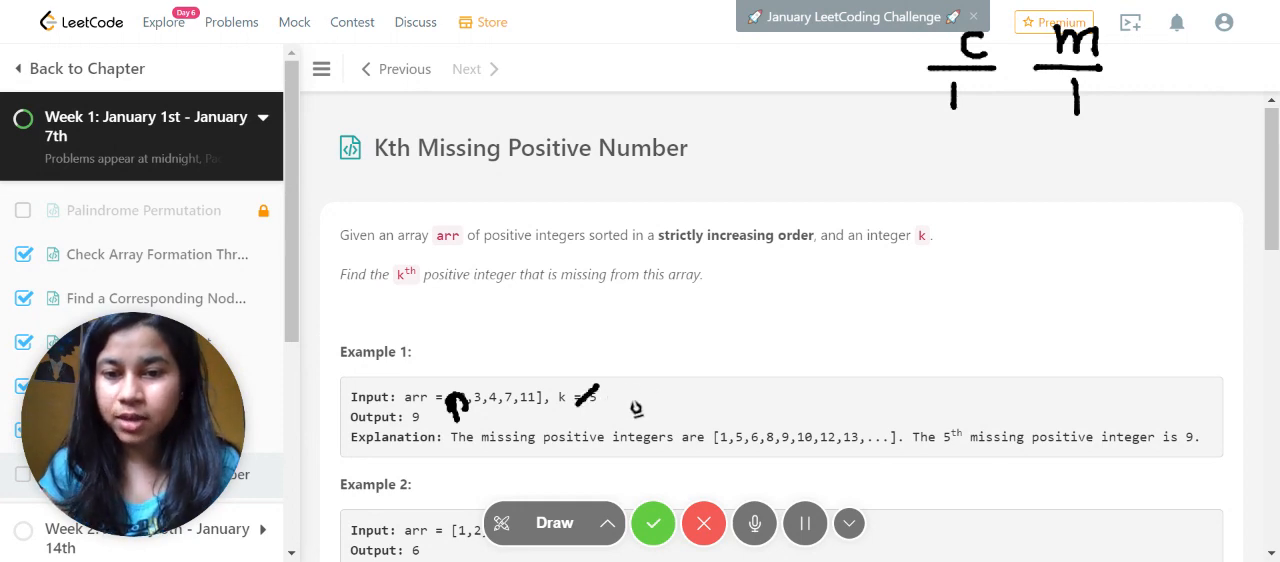
- Trace Example 1 by hand: update k, cross out c values, tick elements, add m counts
{"action": "left_click_drag", "start_coordinate": [595, 395], "coordinate": [625, 420]}
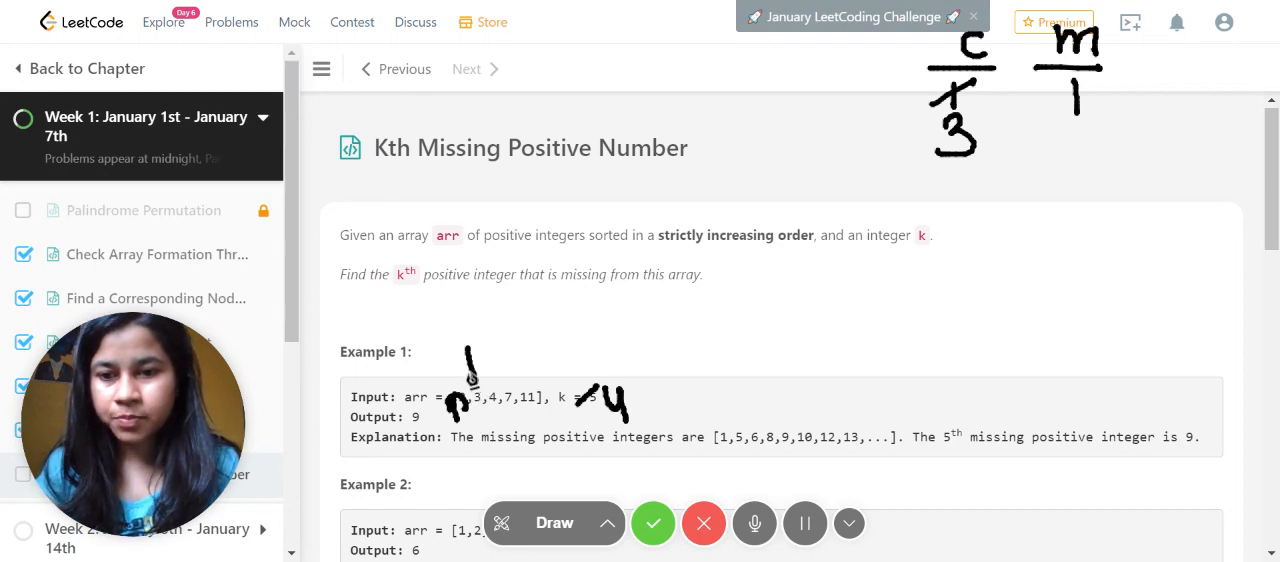
{"action": "left_click_drag", "start_coordinate": [470, 360], "coordinate": [470, 410]}
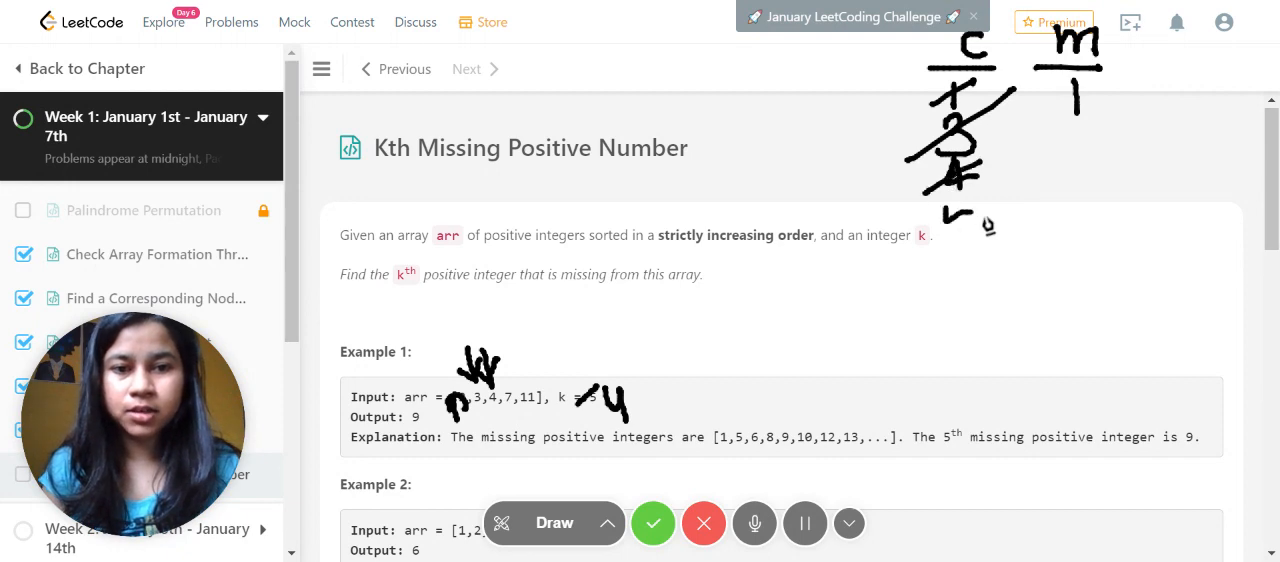
{"action": "left_click_drag", "start_coordinate": [945, 200], "coordinate": [985, 240]}
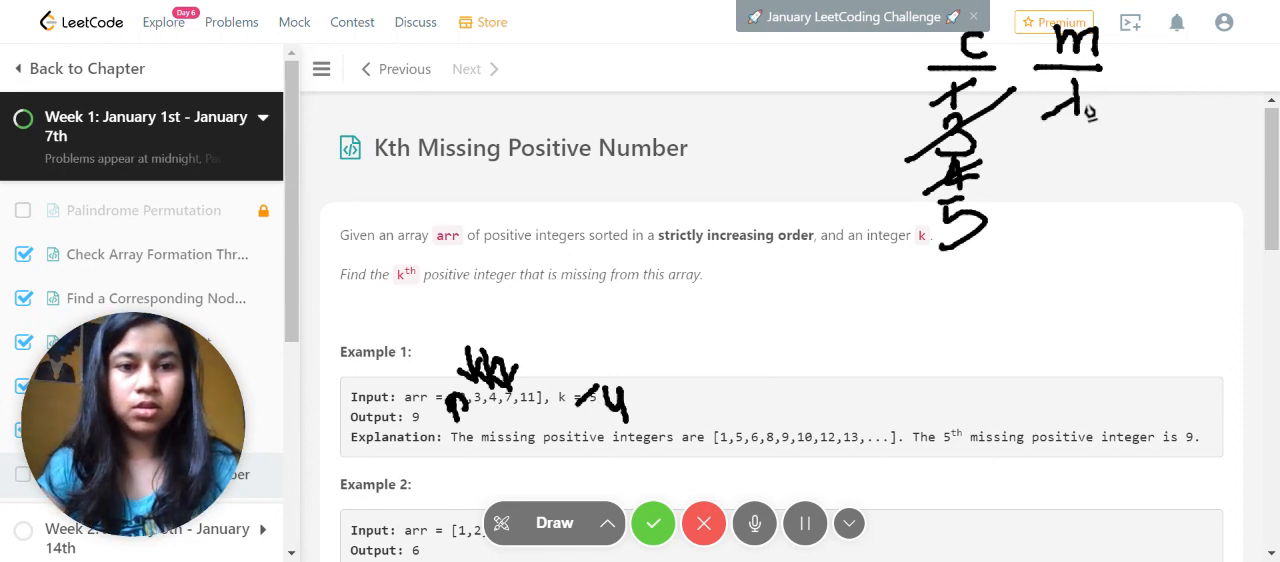
{"action": "left_click_drag", "start_coordinate": [1070, 110], "coordinate": [1085, 140]}
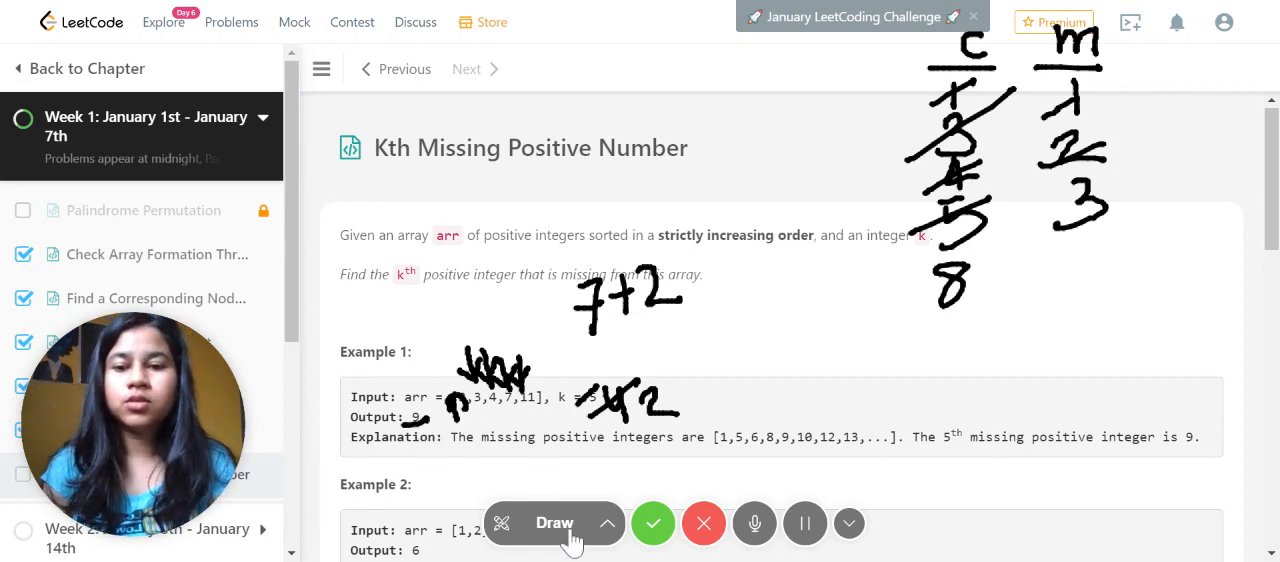
- Declare variables int c=1, m=0, i followed by a blank line
{"action": "scroll", "scroll_direction": "down", "scroll_amount": 3}
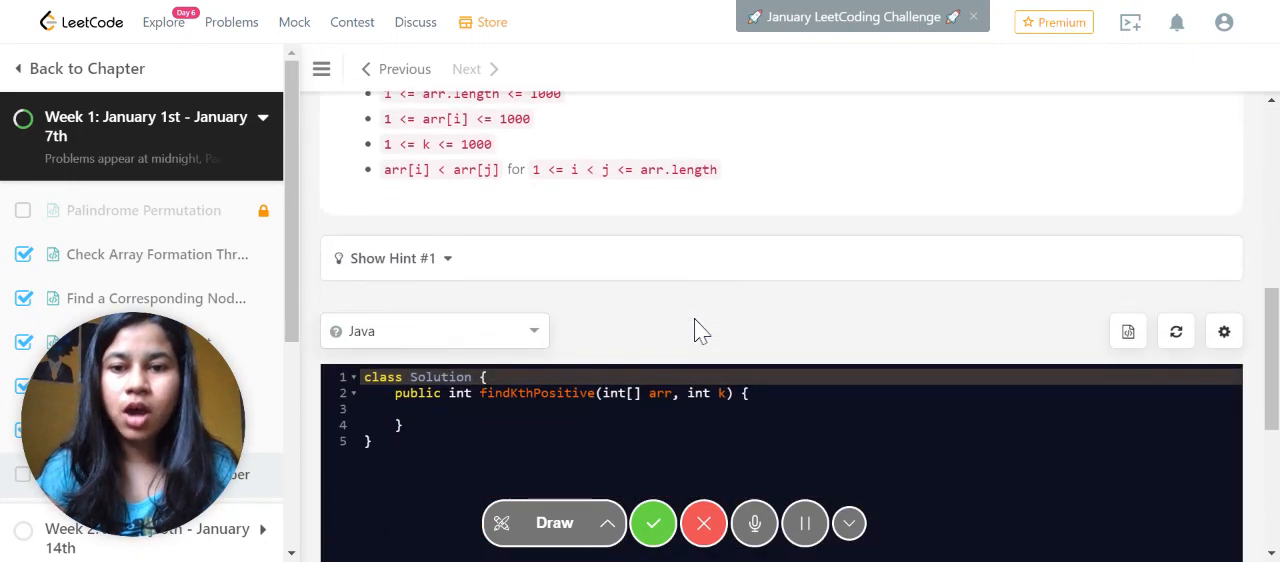
{"action": "scroll", "scroll_direction": "down", "scroll_amount": 3}
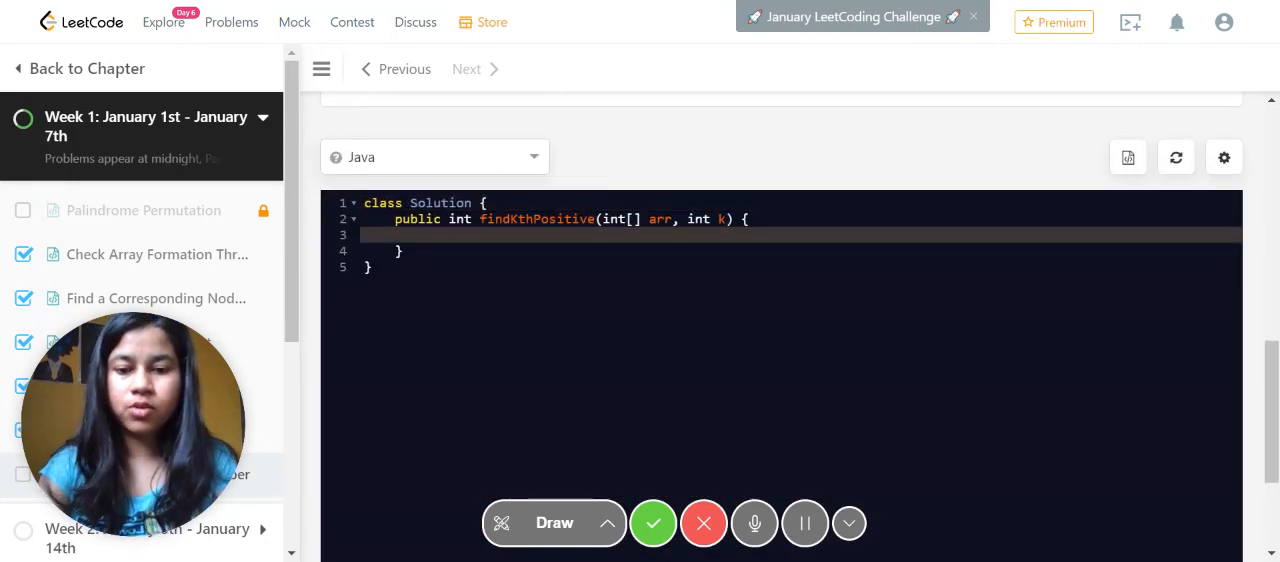
{"action": "type", "text": "int c"}
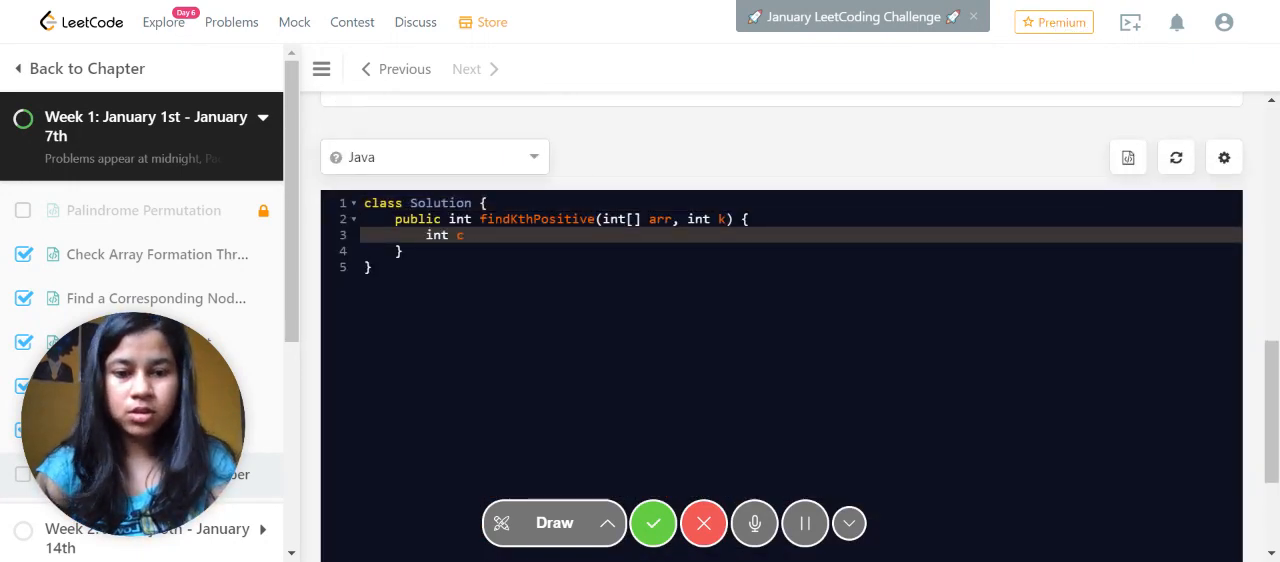
{"action": "type", "text": "=1"}
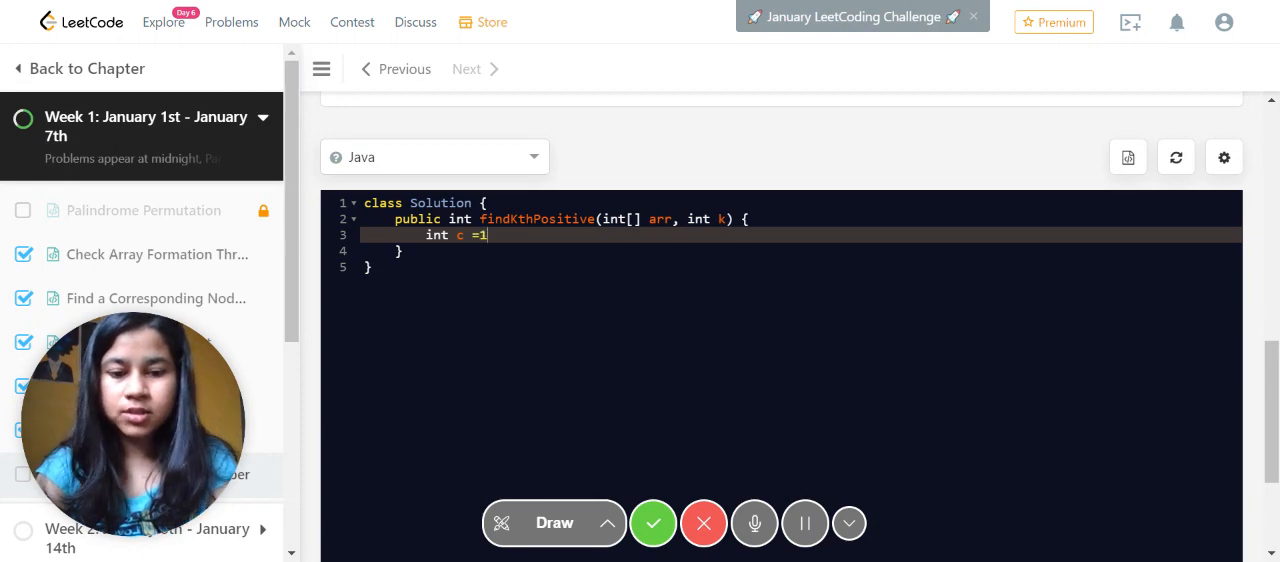
{"action": "type", "text": ", mi"}
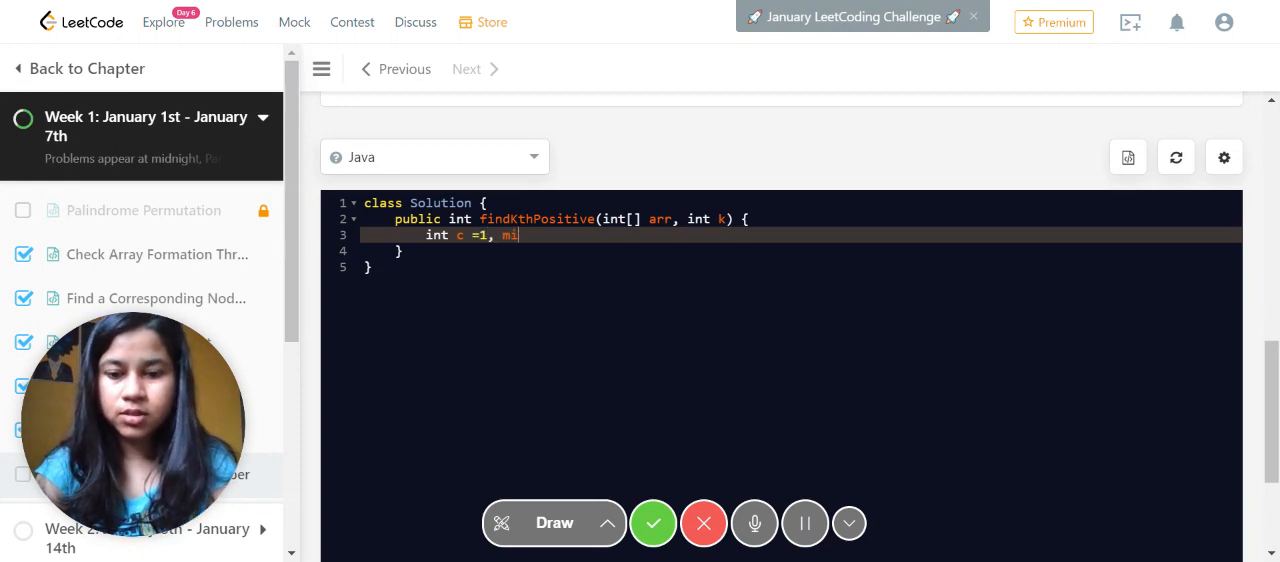
{"action": "type", "text": "=0"}
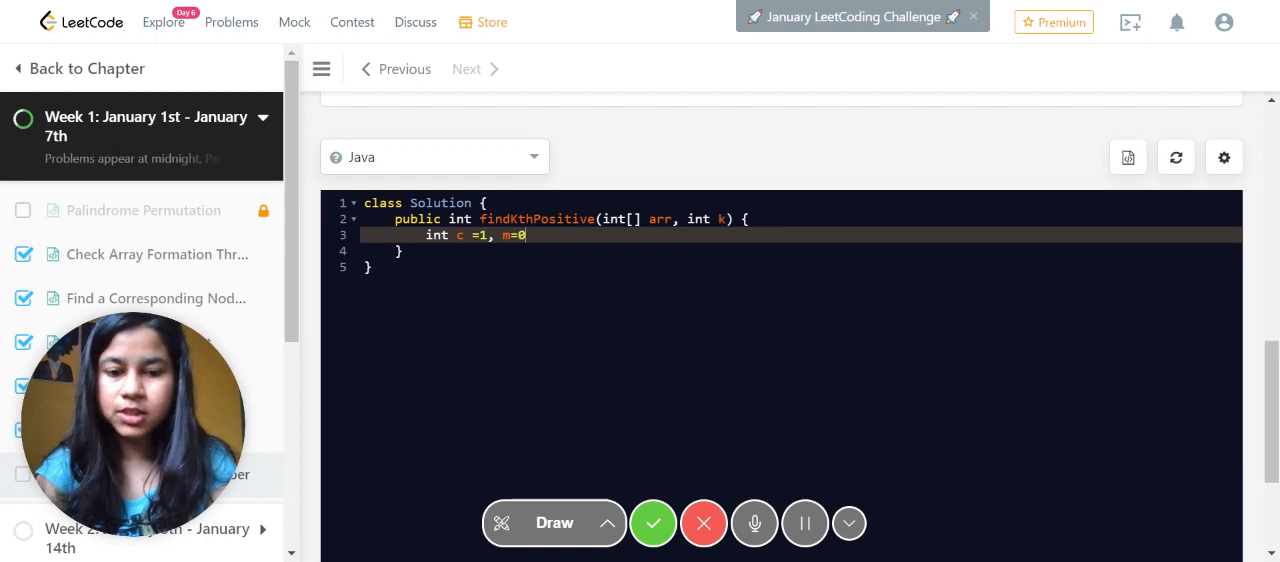
{"action": "type", "text": ", i=;"}
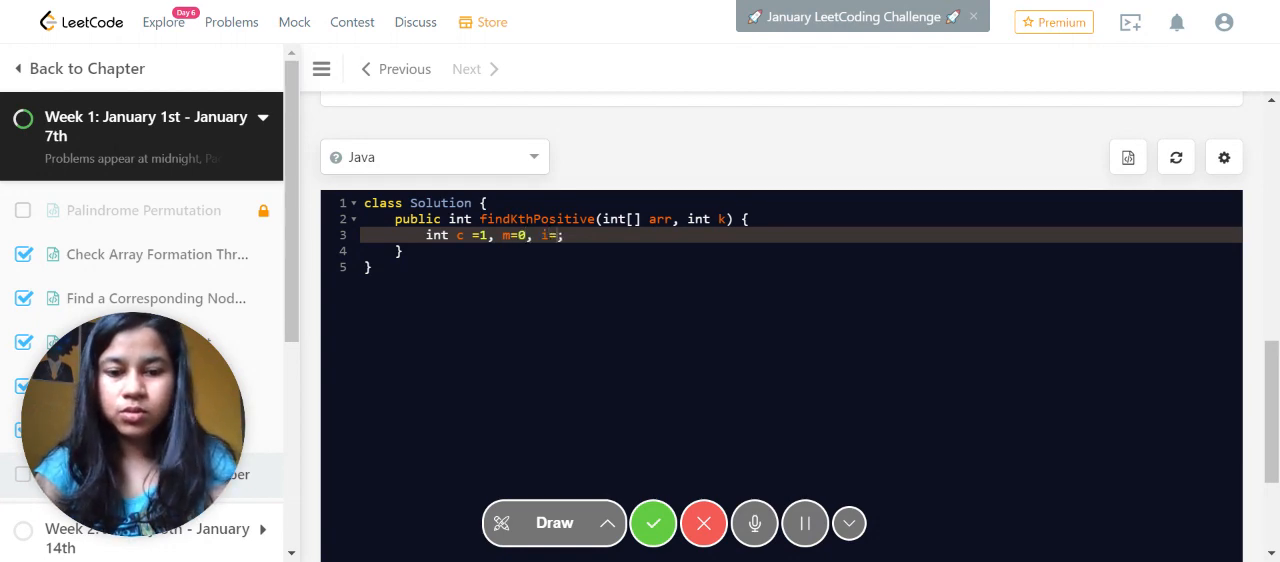
{"action": "key", "text": "Enter"}
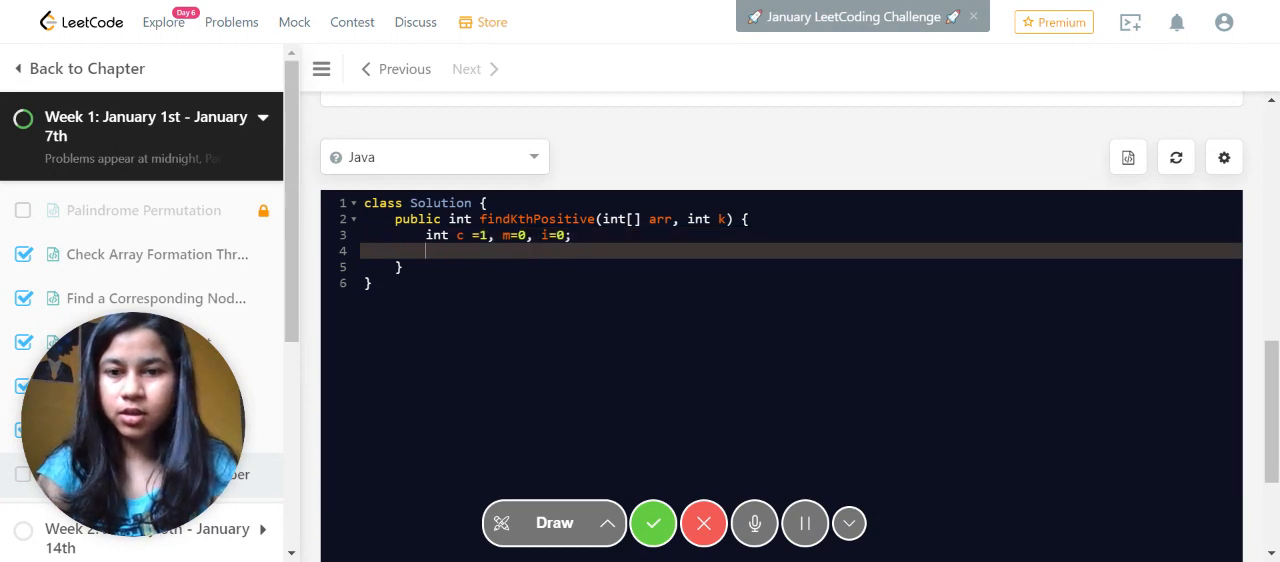
{"action": "key", "text": "enter"}
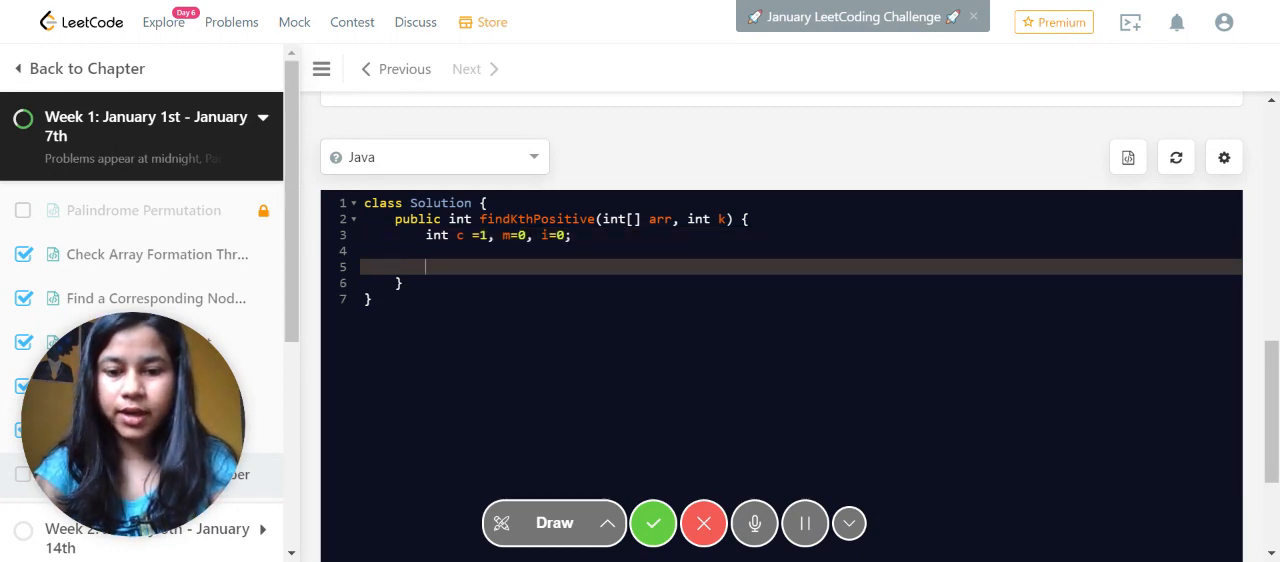
- Add a while loop over a.length that computes the gap m = a[i]-c
{"action": "type", "text": "while("}
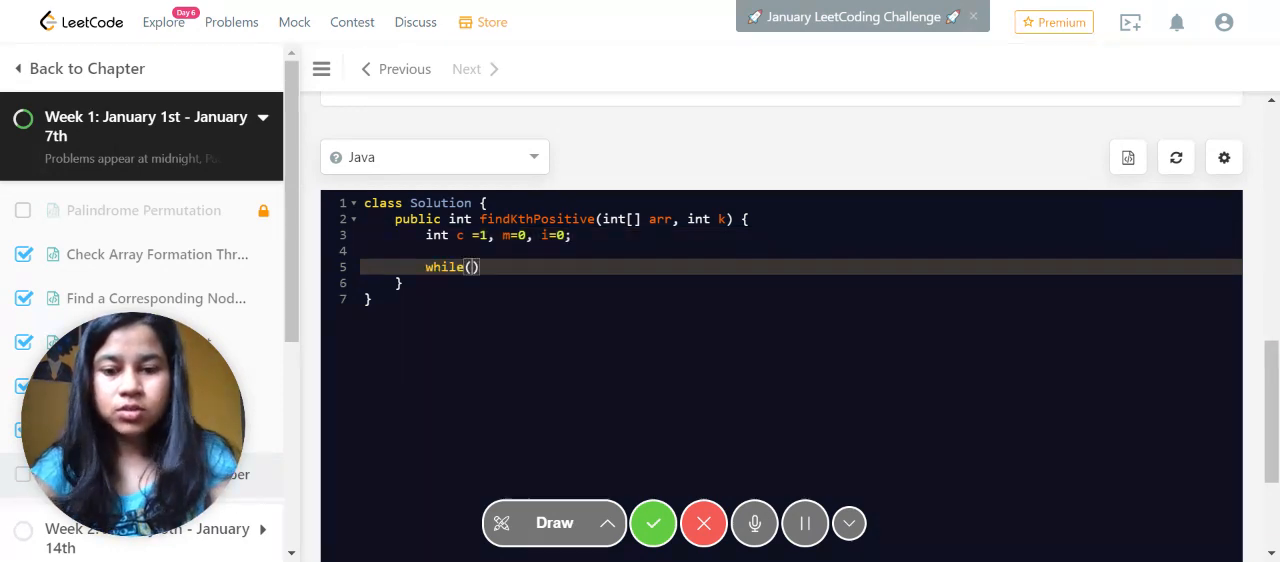
{"action": "type", "text": "k<a"}
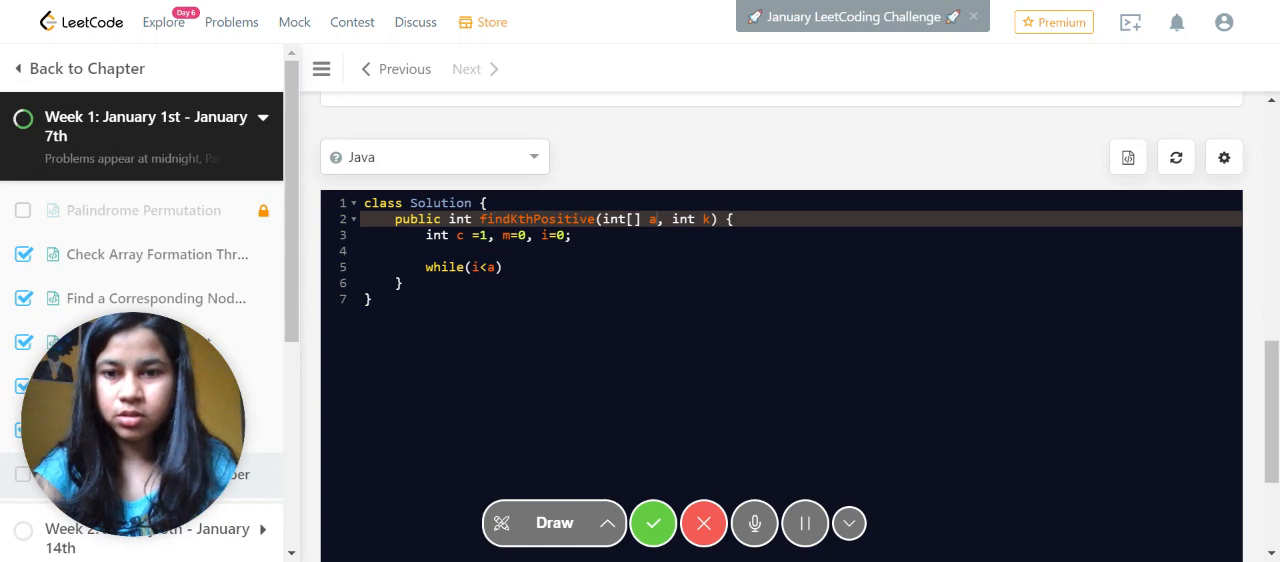
{"action": "type", "text": ".length"}
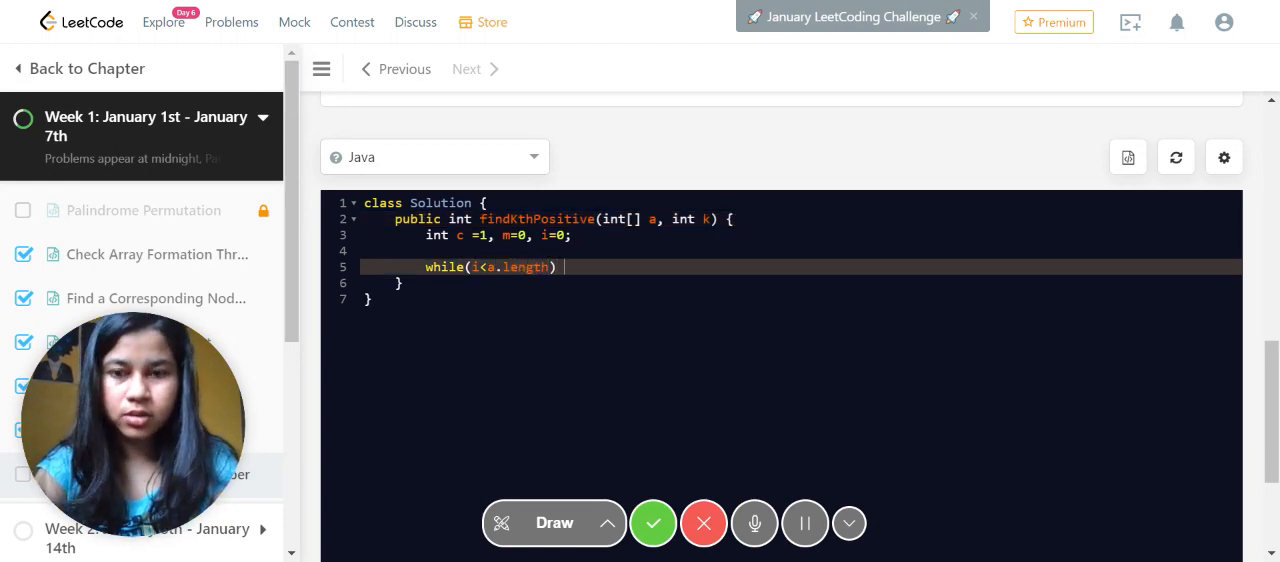
{"action": "type", "text": "{"}
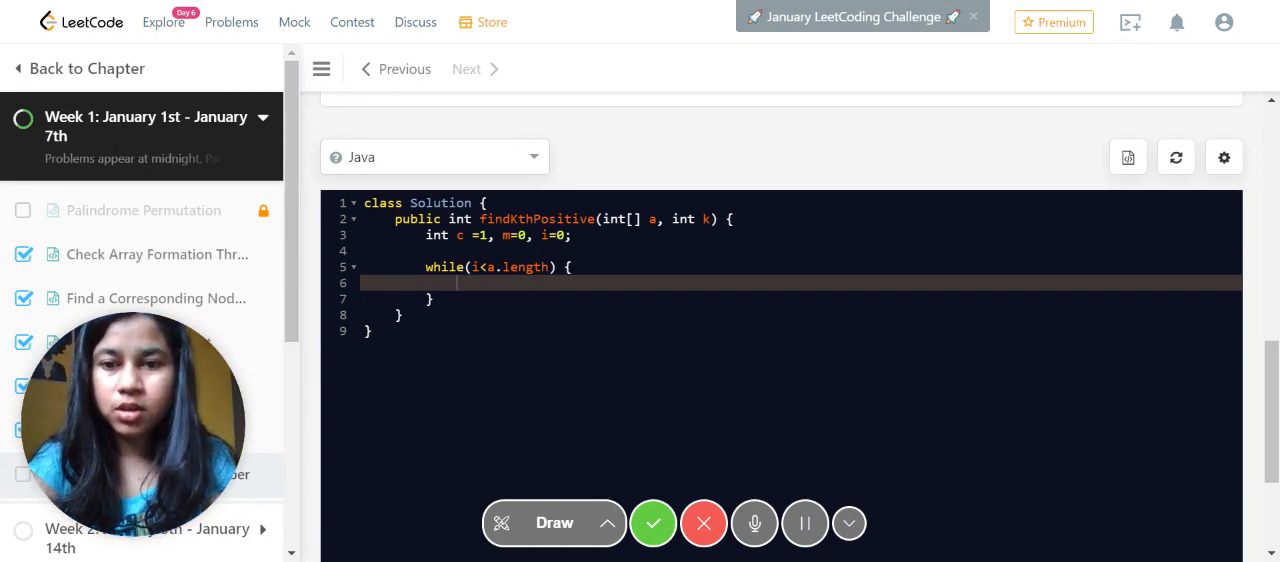
{"action": "type", "text": "if"}
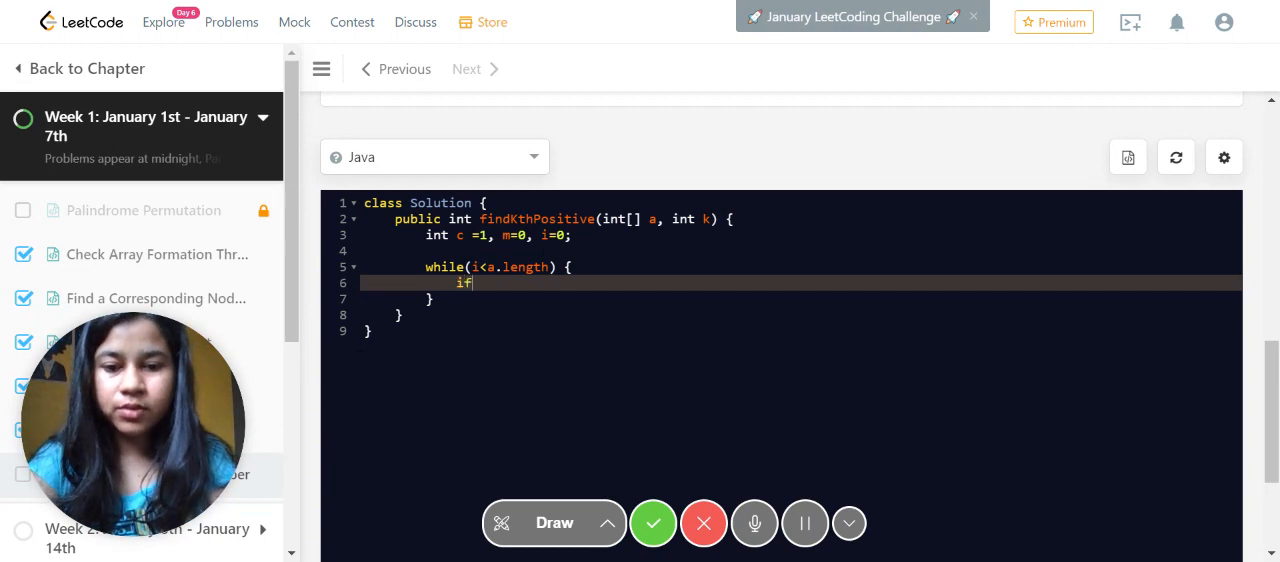
{"action": "type", "text": "()"}
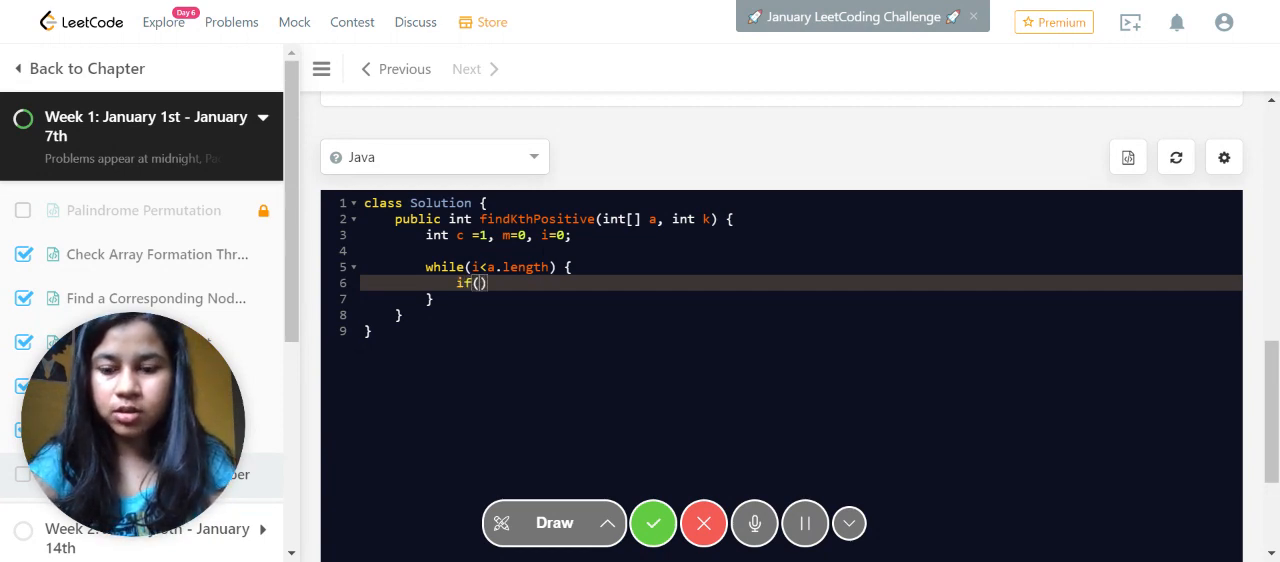
{"action": "type", "text": "a[]"}
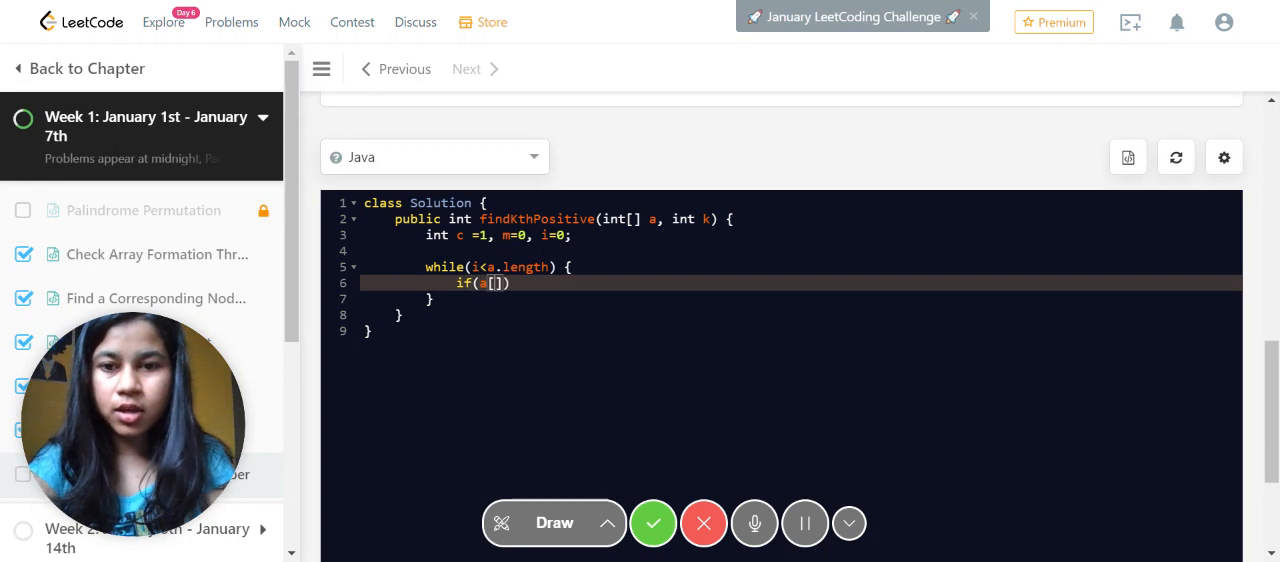
{"action": "type", "text": "i]-"}
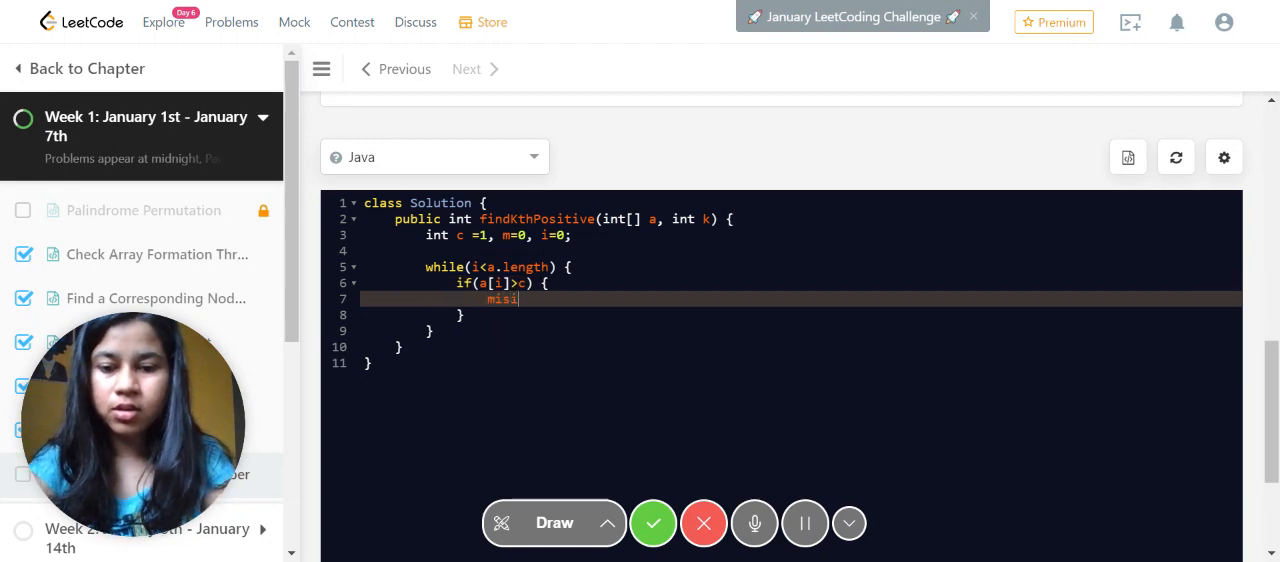
{"action": "key", "text": "Backspace"}
{"action": "type", "text": "m = a"}
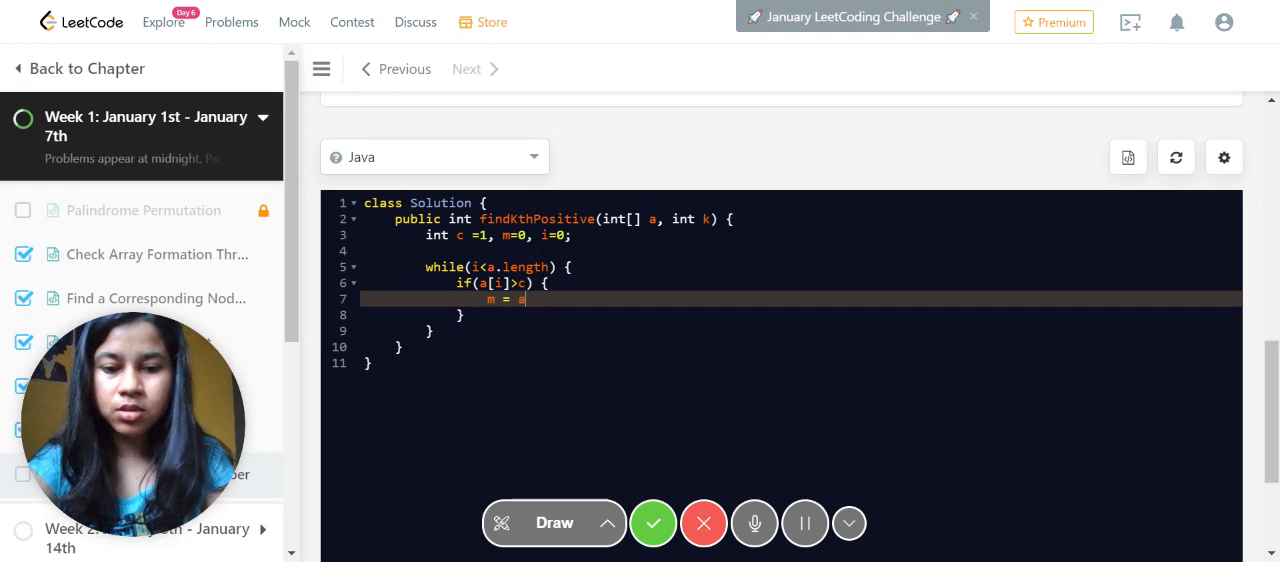
{"action": "type", "text": "[i]-c"}
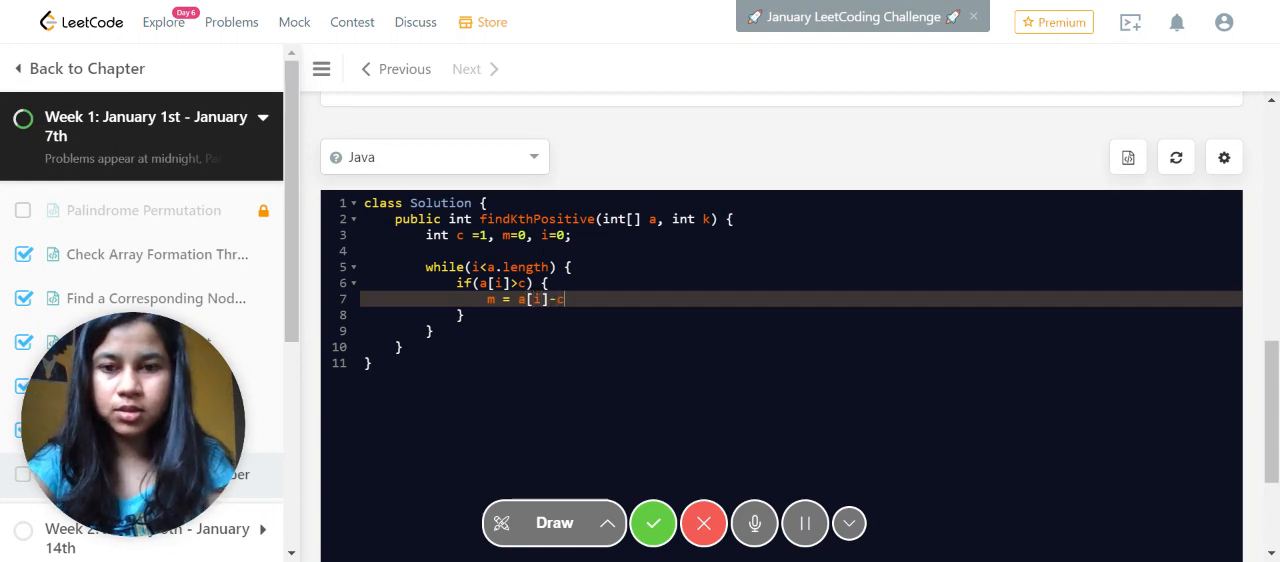
{"action": "key", "text": "Enter"}
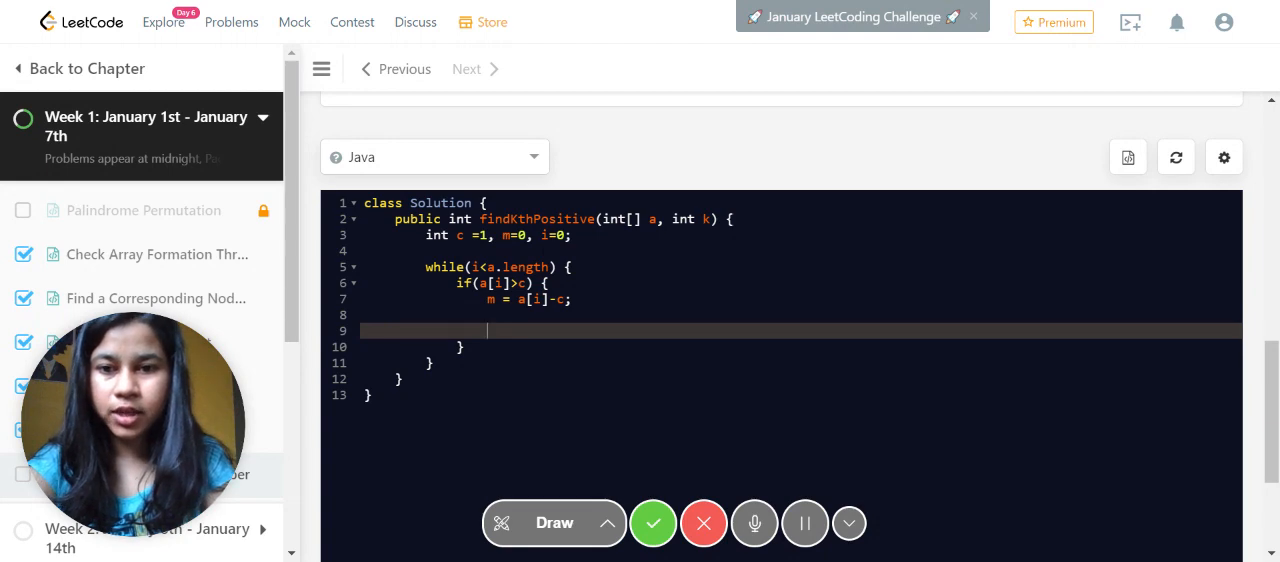
- Add the branch if(k>m) k-=m, else return a[i]+k
{"action": "type", "text": "if()"}
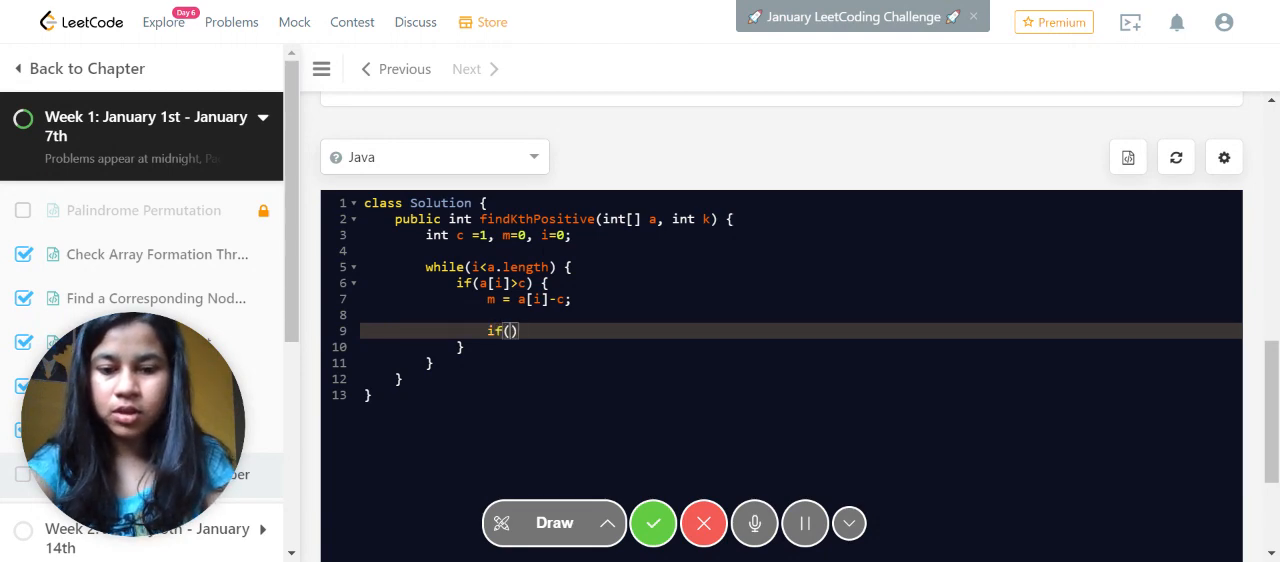
{"action": "type", "text": "k>"}
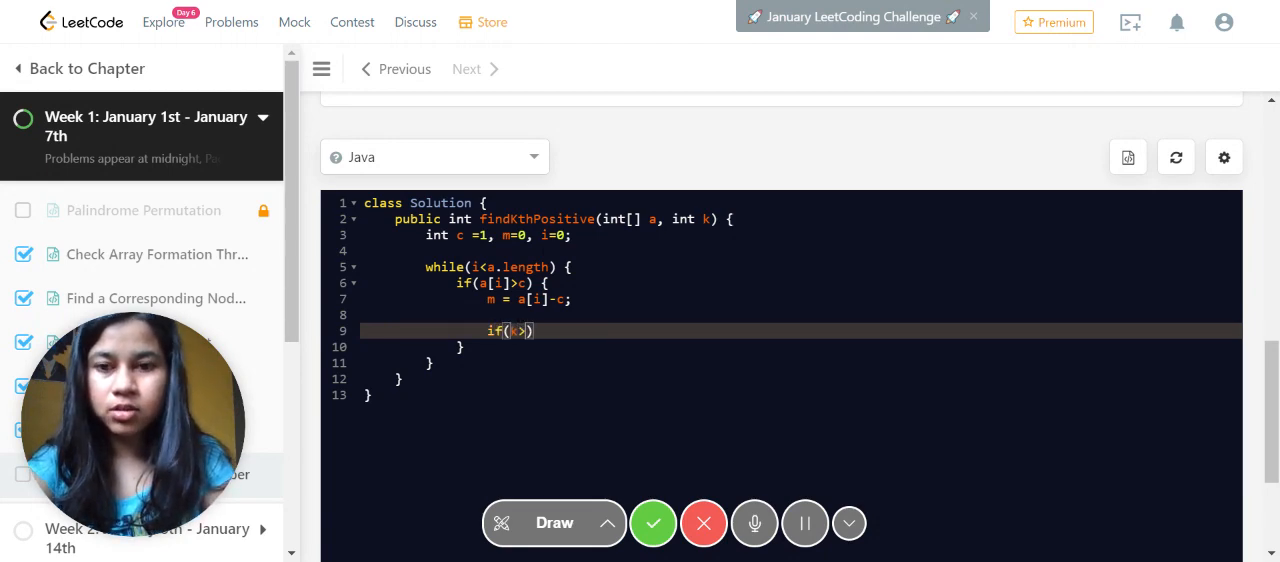
{"action": "type", "text": "m"}
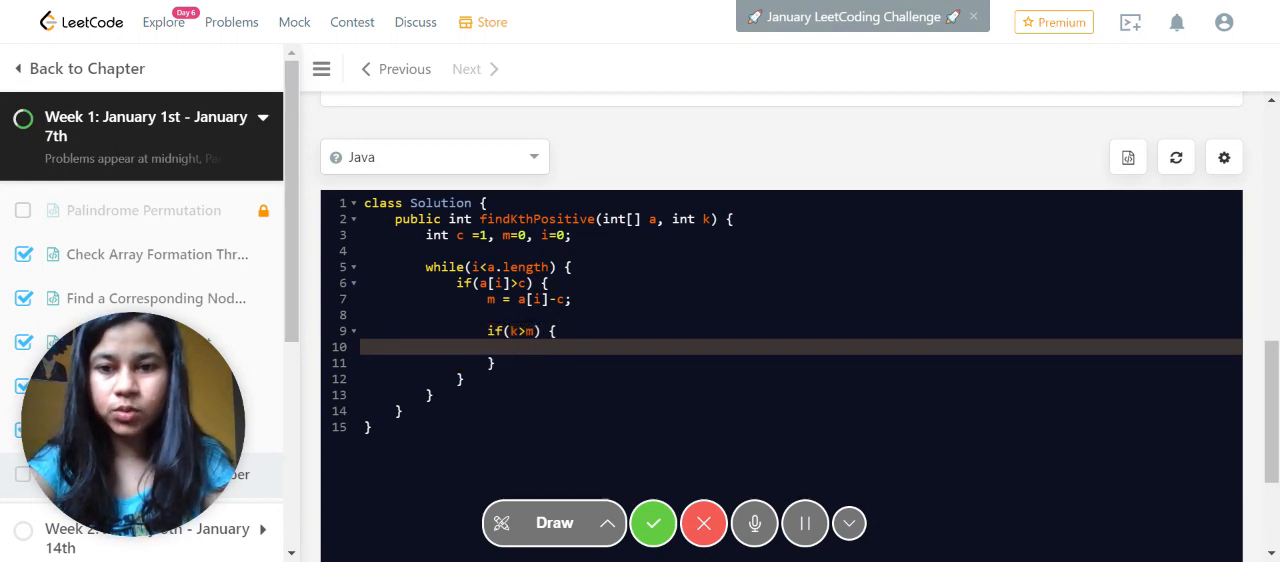
{"action": "type", "text": "k"}
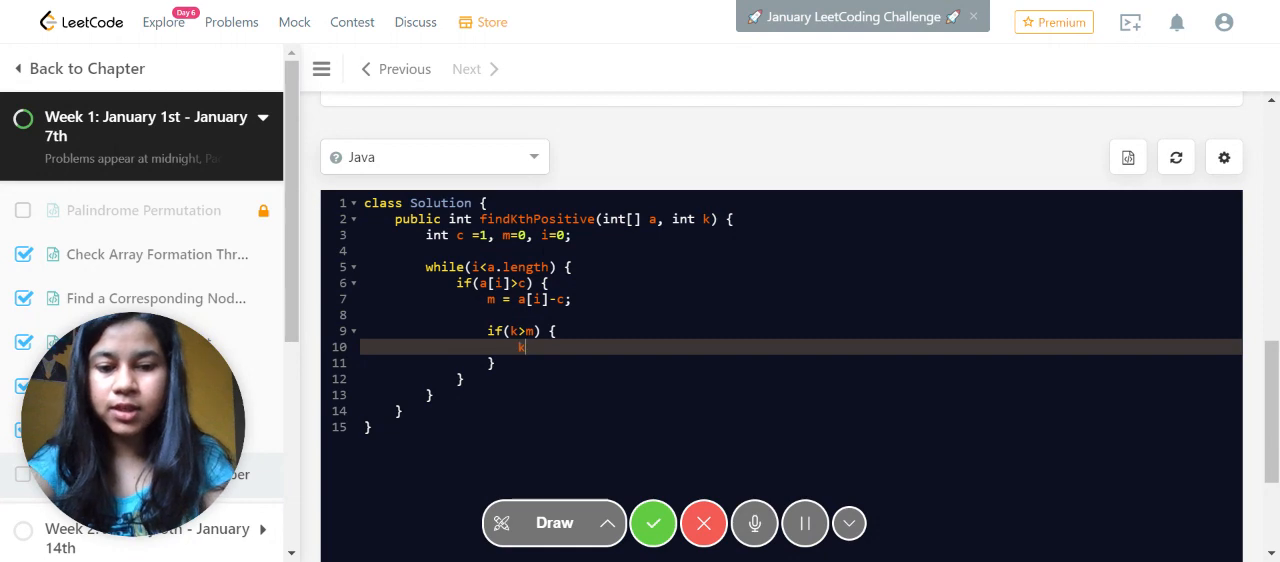
{"action": "type", "text": "-=m;"}
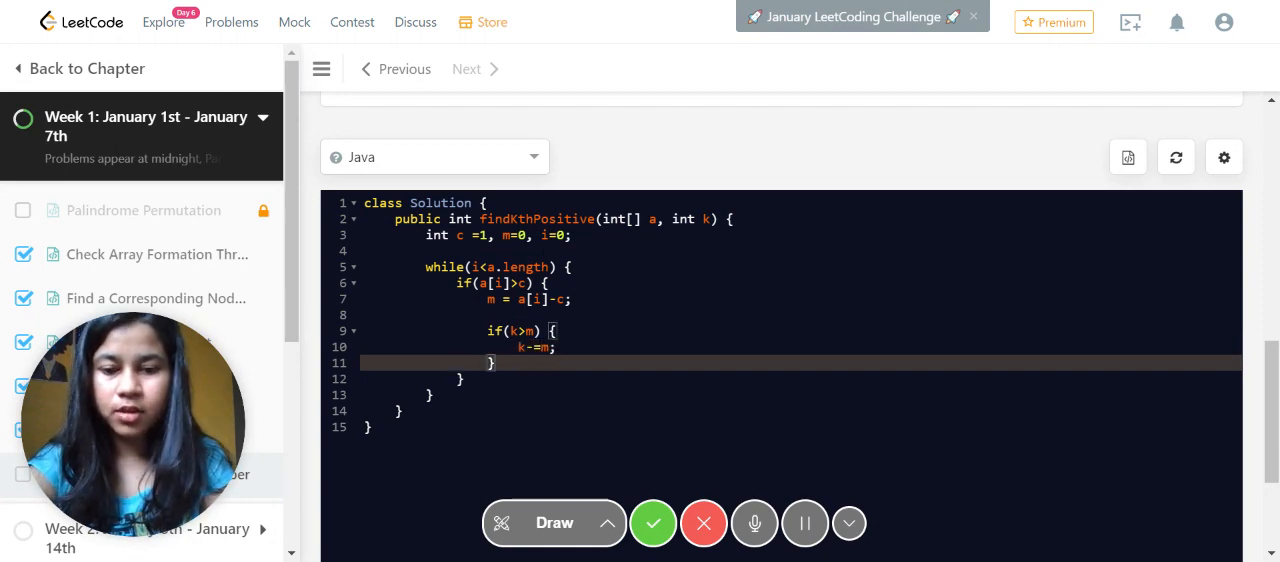
{"action": "type", "text": "else"}
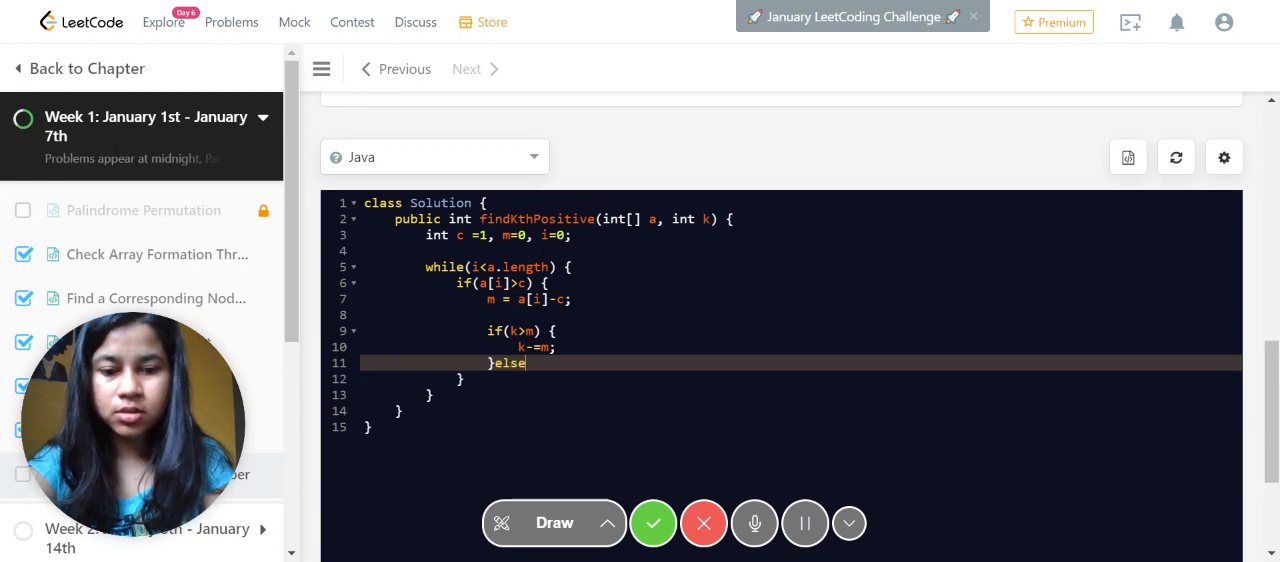
{"action": "type", "text": "{"}
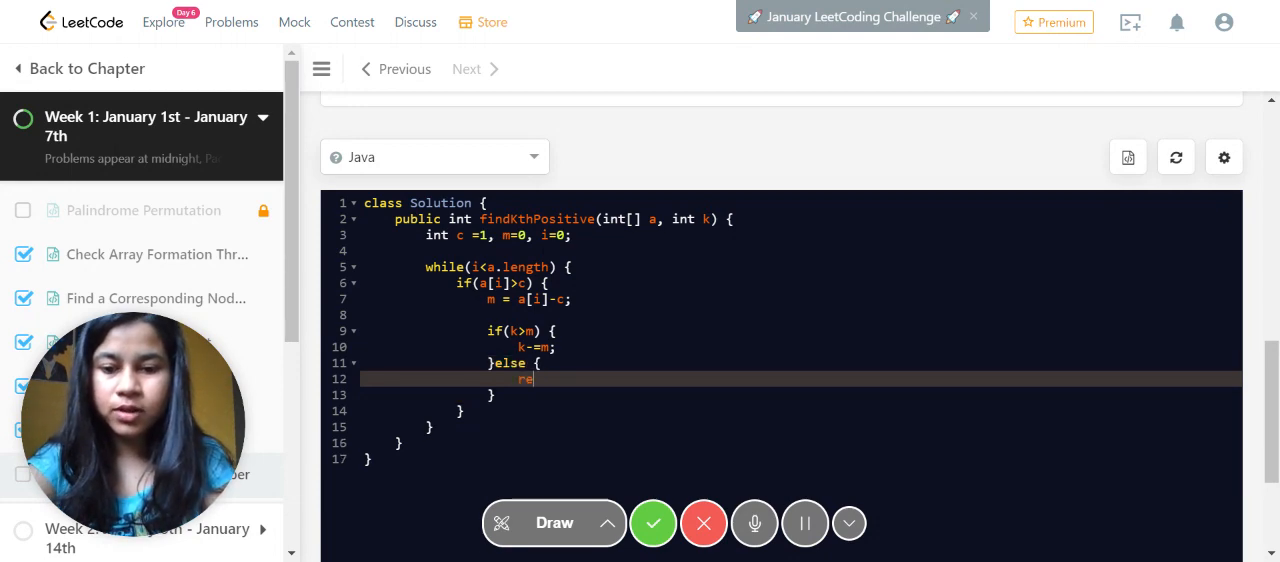
{"action": "type", "text": "turn a[]"}
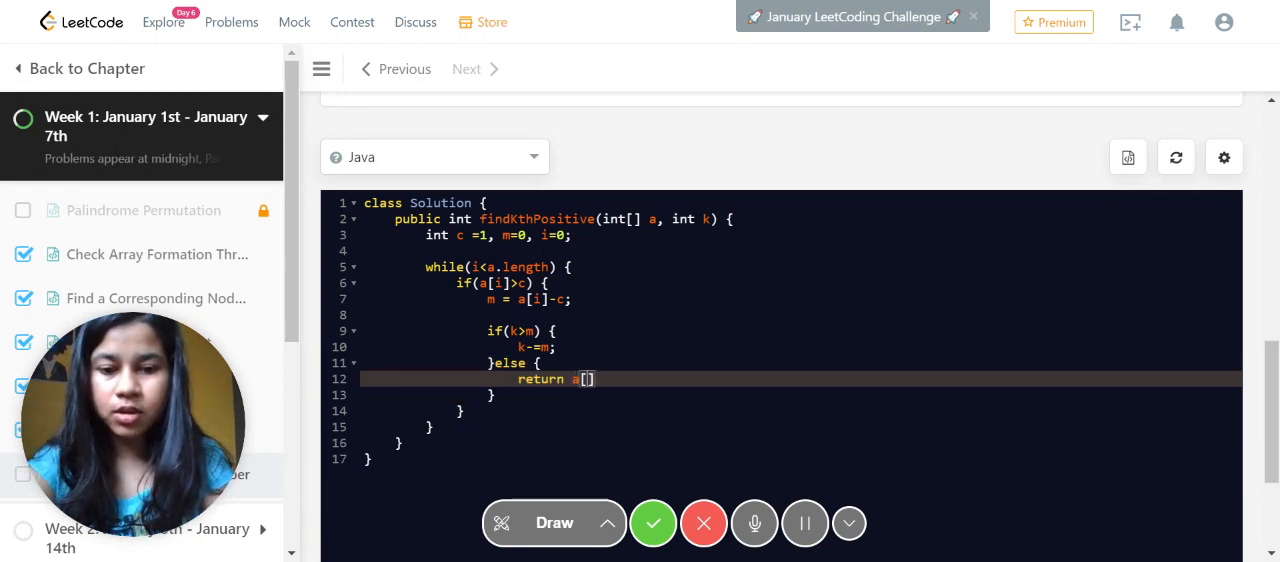
{"action": "type", "text": "i"}
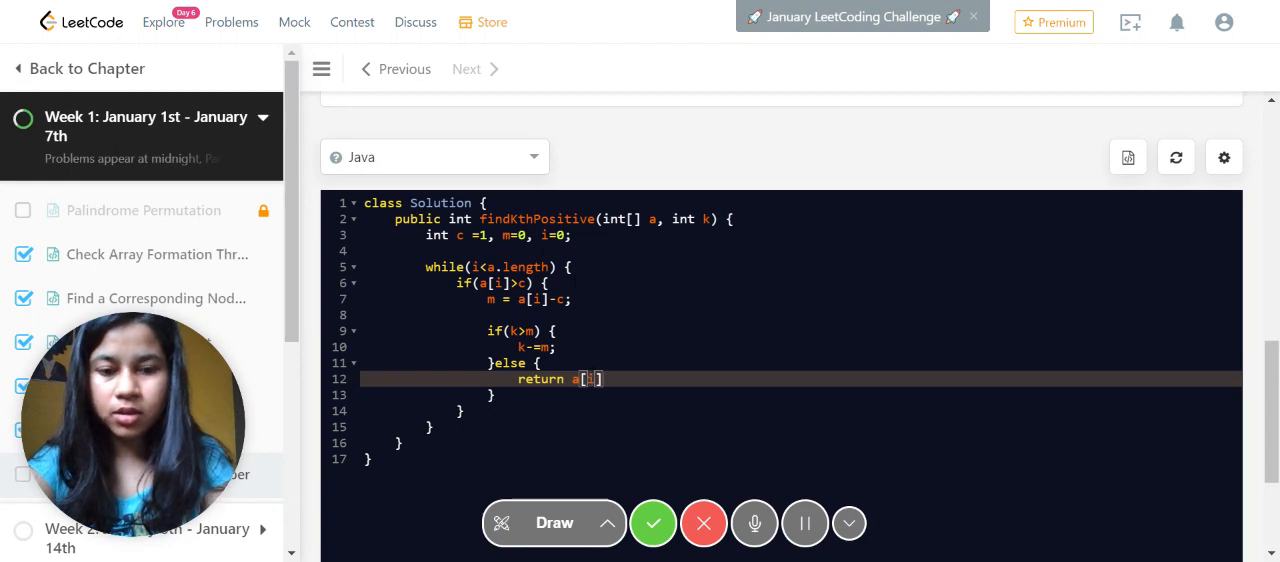
{"action": "type", "text": "+"}
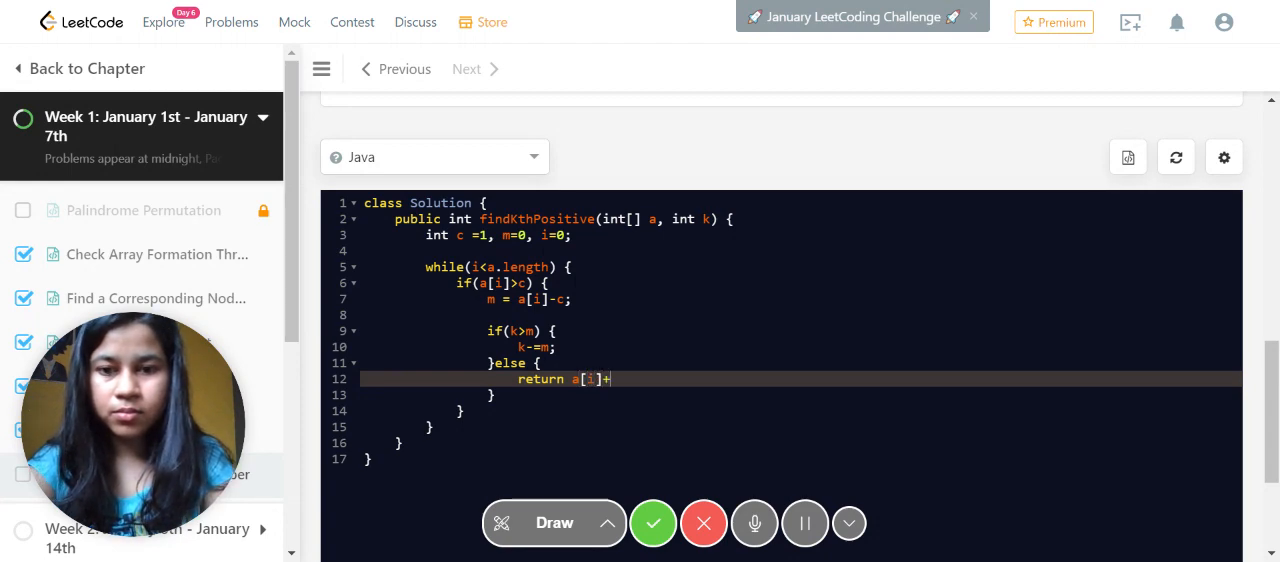
{"action": "type", "text": "k;"}
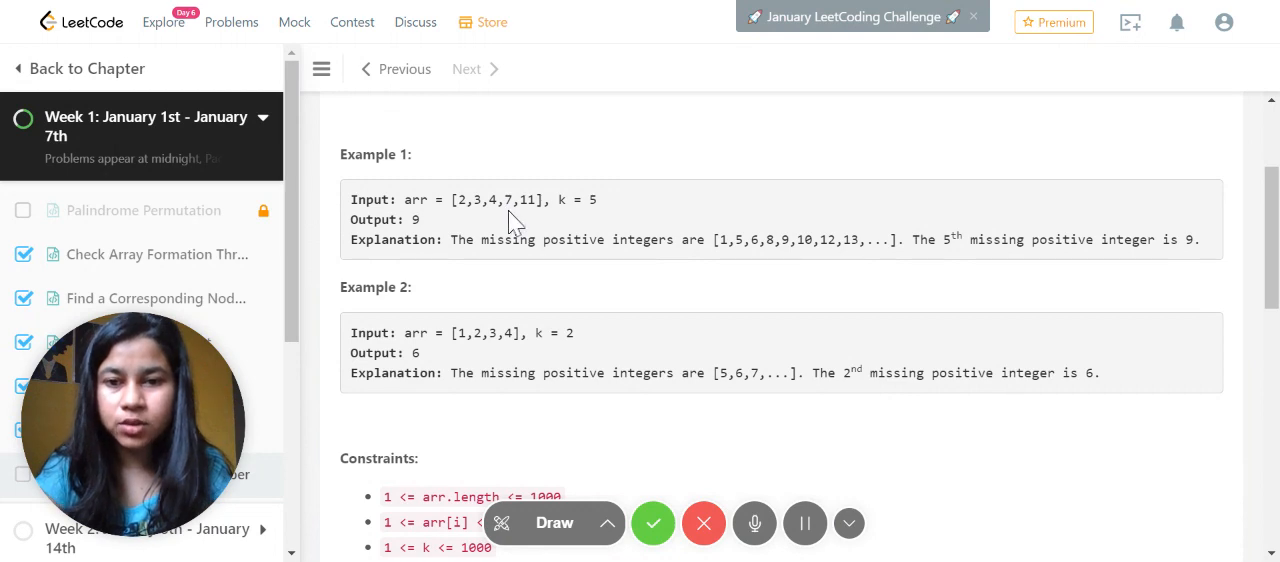
{"action": "mouse_move", "coordinate": [611, 240]}
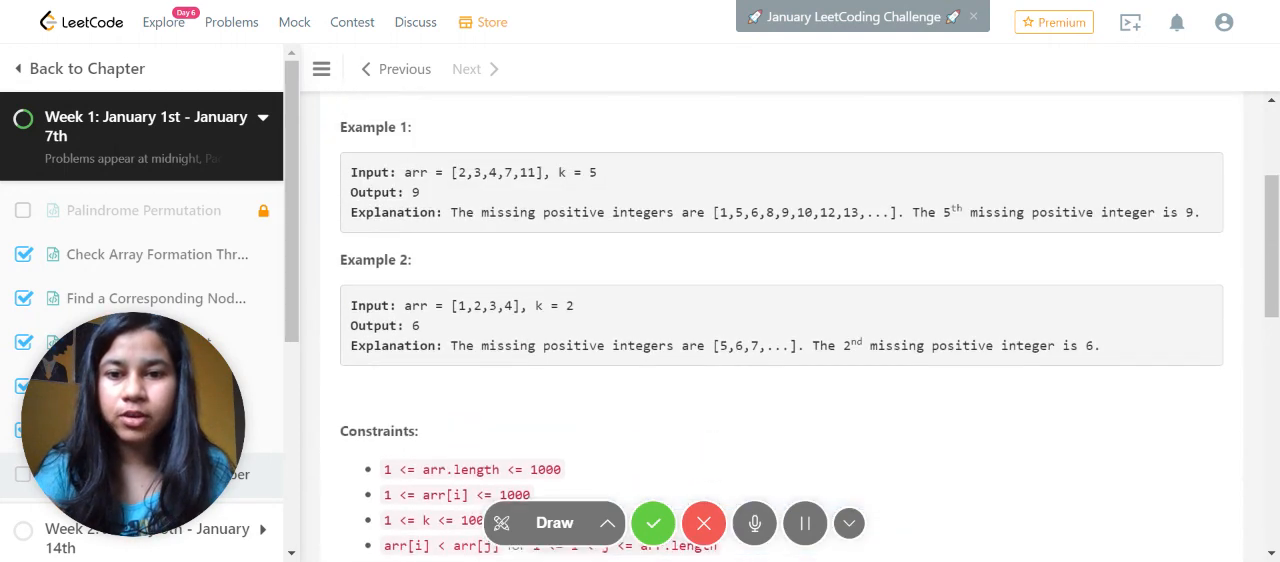
{"action": "left_click", "coordinate": [554, 523]}
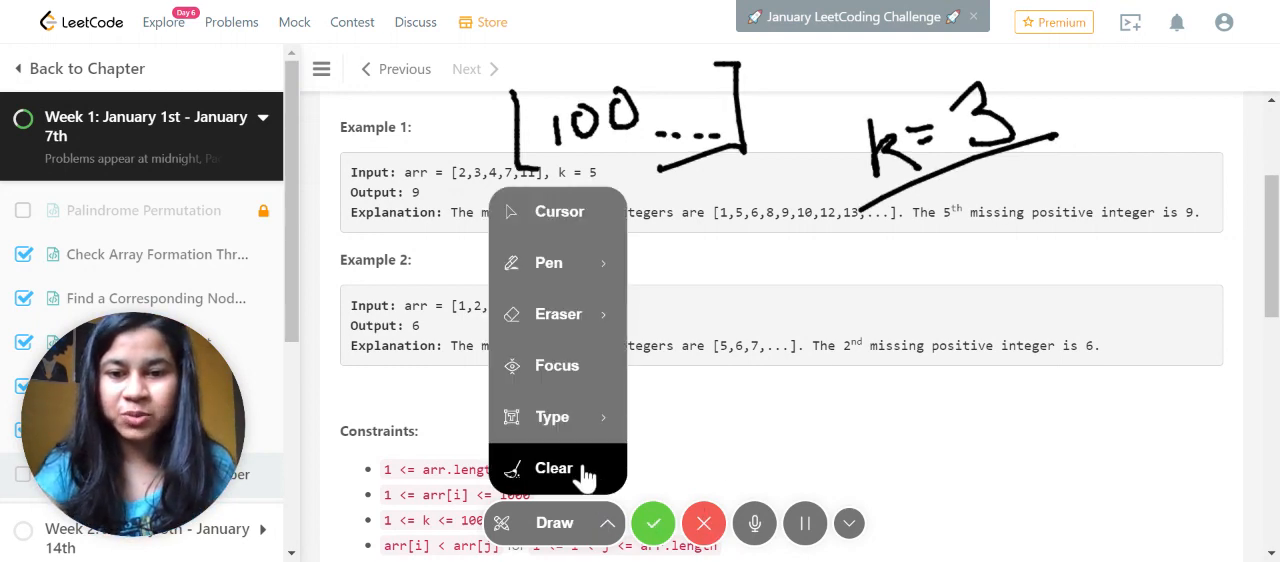
{"action": "left_click", "coordinate": [553, 468]}
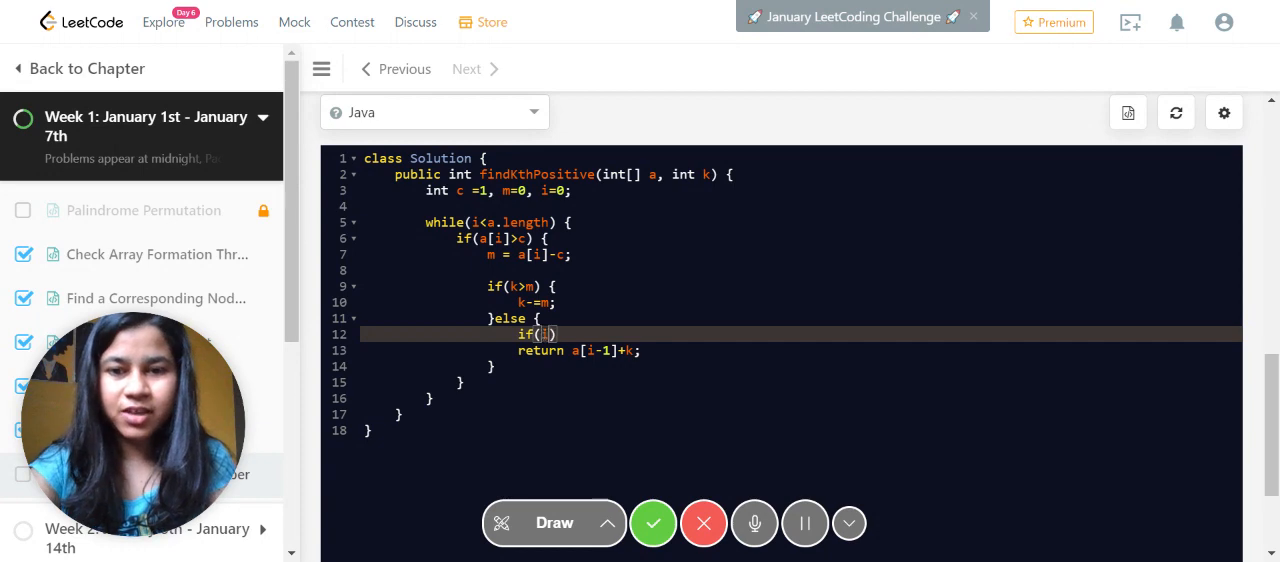
- Add 'if(i==0) return k;' inside the else branch
{"action": "type", "text": "i==0"}
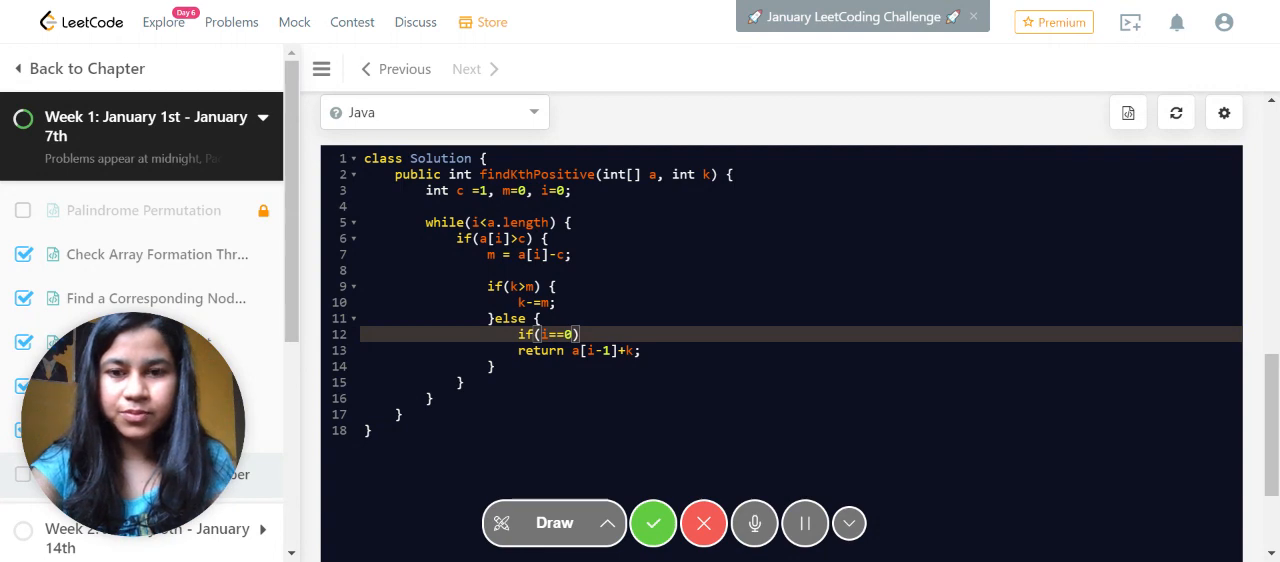
{"action": "type", "text": "retu"}
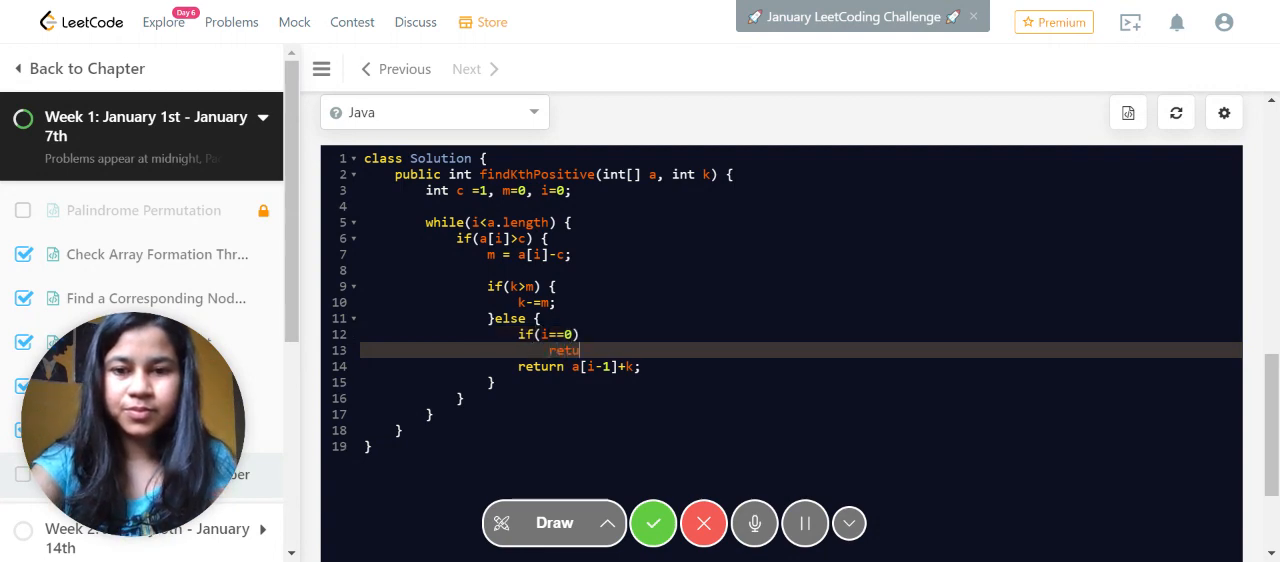
{"action": "type", "text": "rn k"}
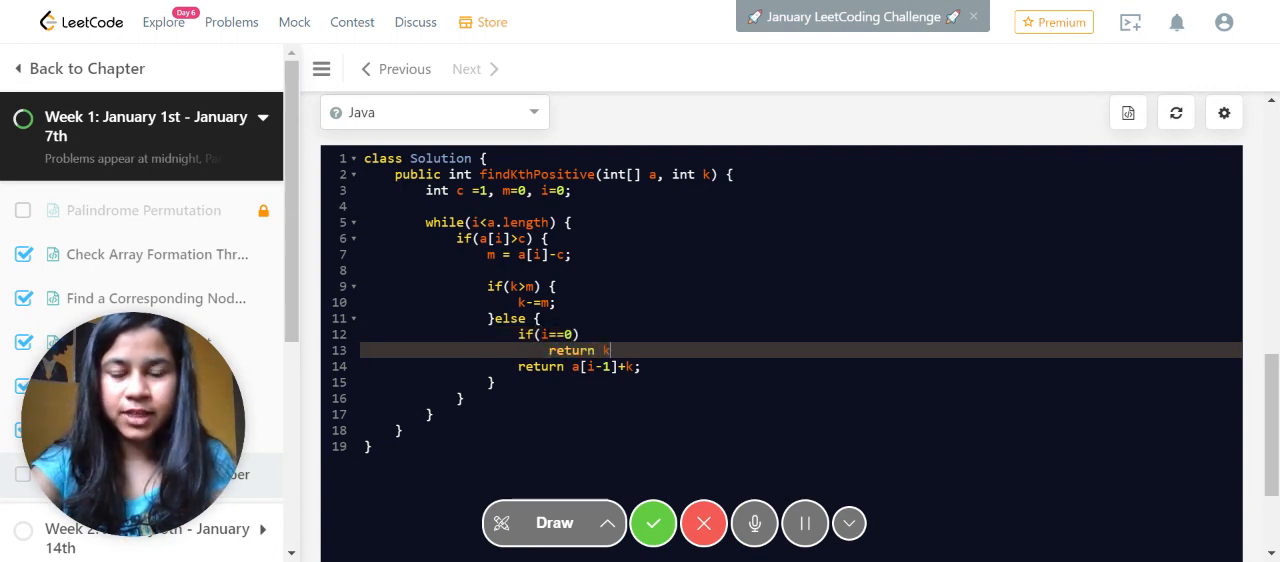
{"action": "type", "text": ";"}
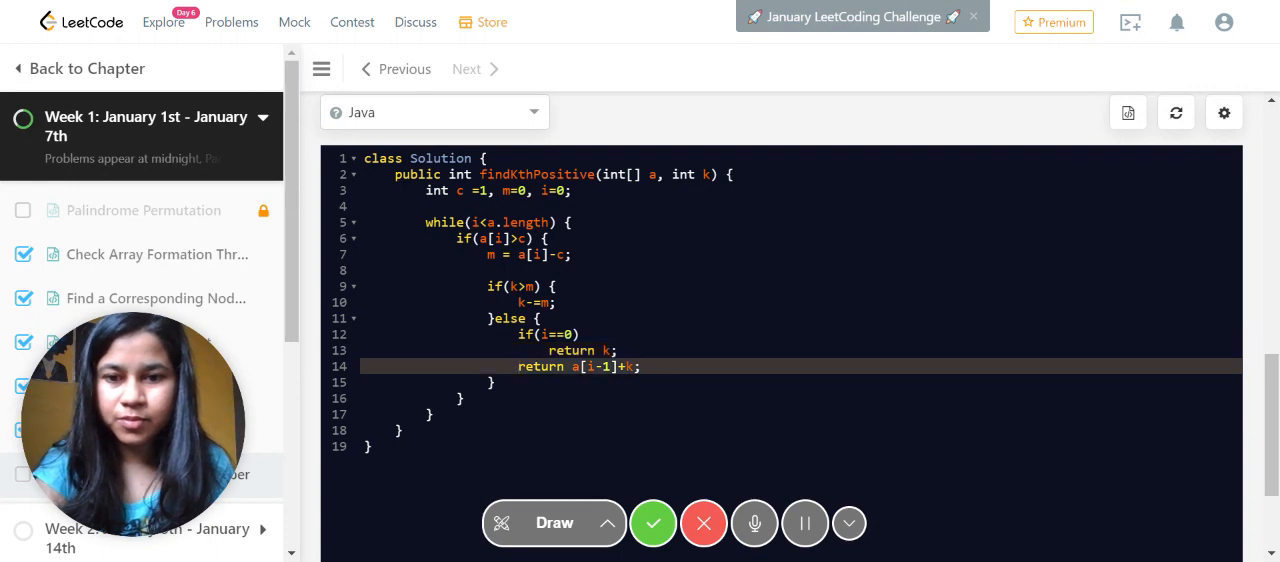
- Add 'else return a[i-1]+k;' and the final return after the loop
{"action": "type", "text": "else"}
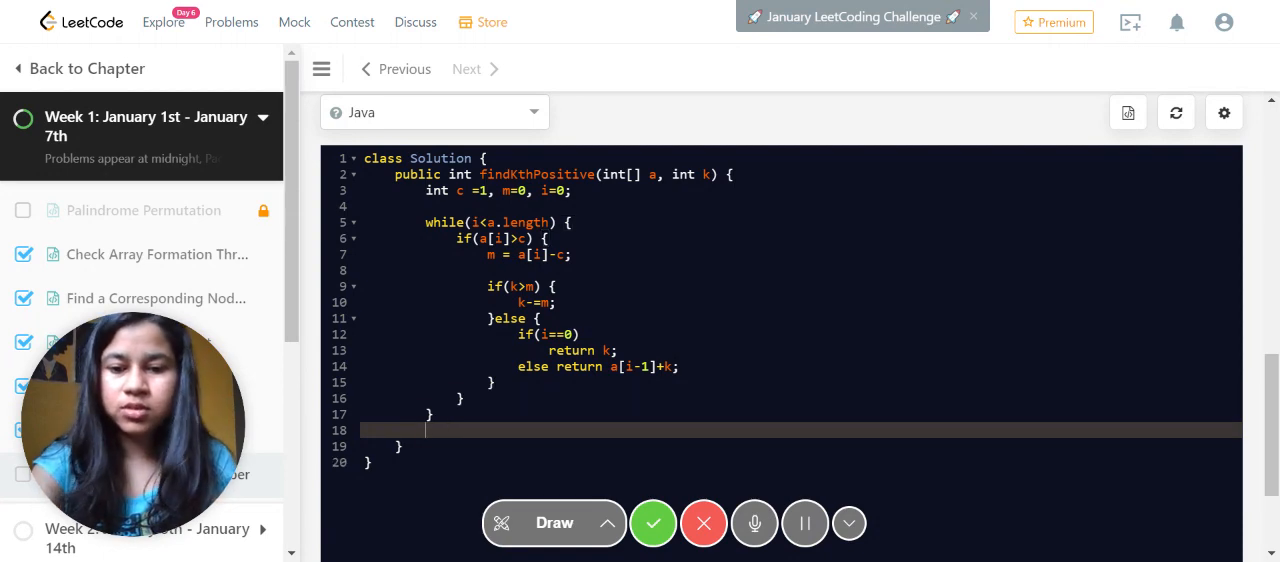
{"action": "type", "text": "return"}
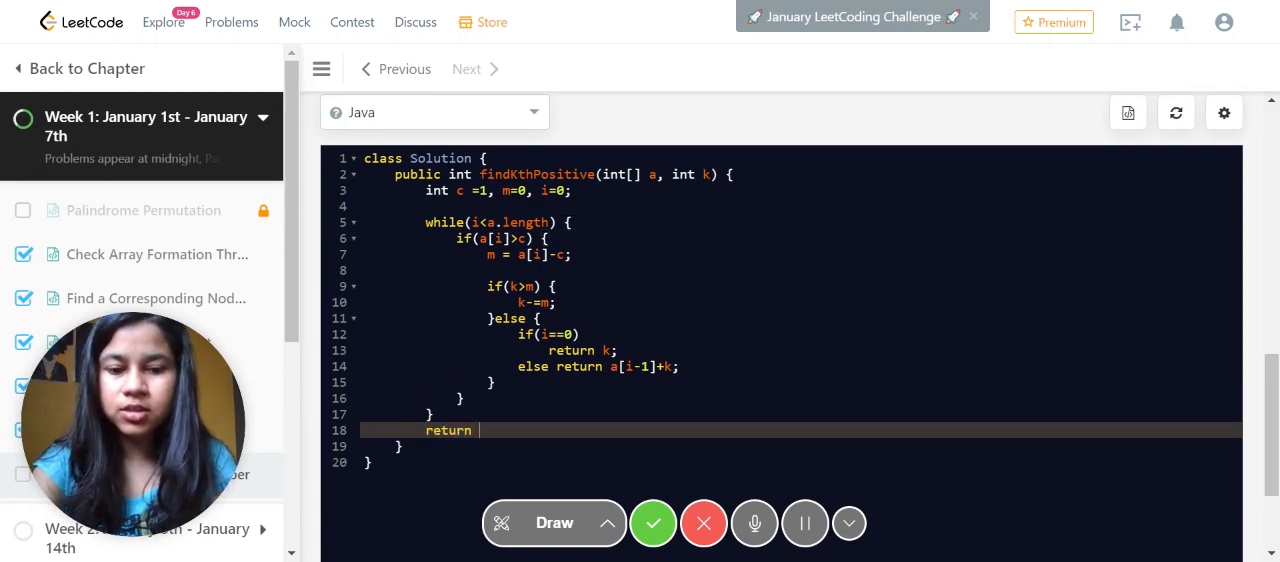
{"action": "type", "text": "a[]"}
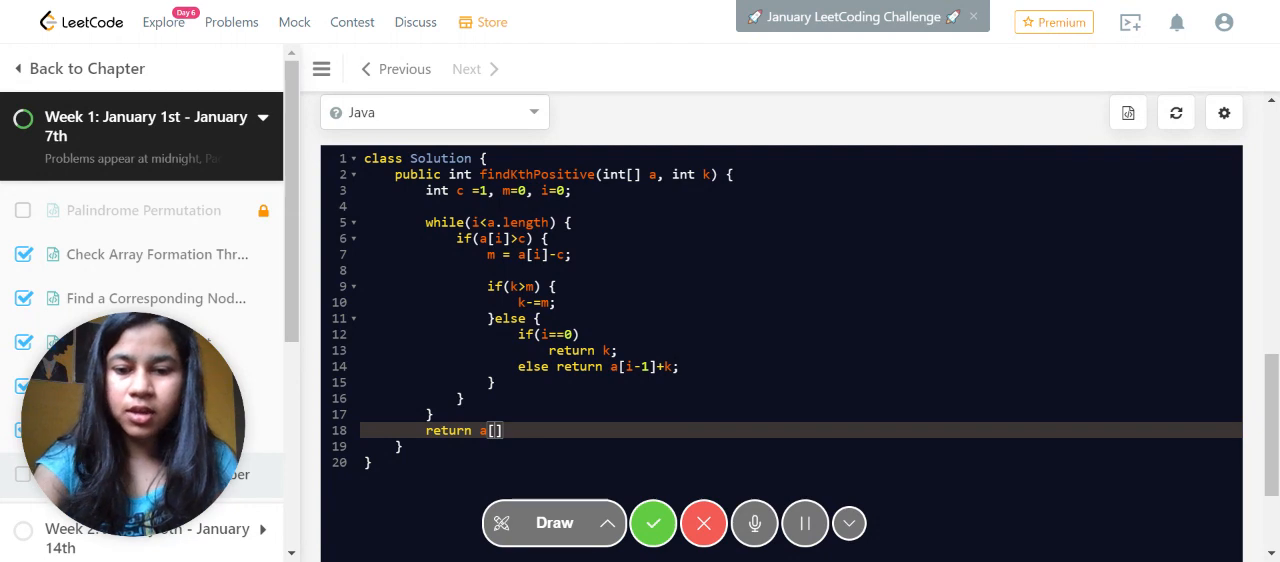
{"action": "type", "text": "i-1"}
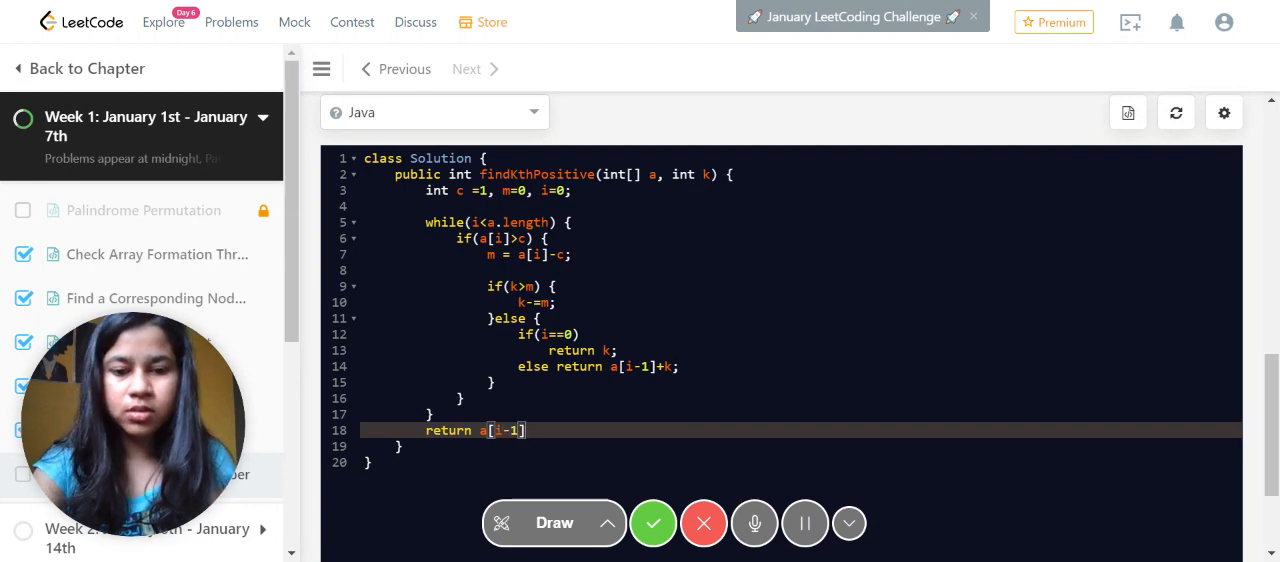
{"action": "type", "text": "+k;"}
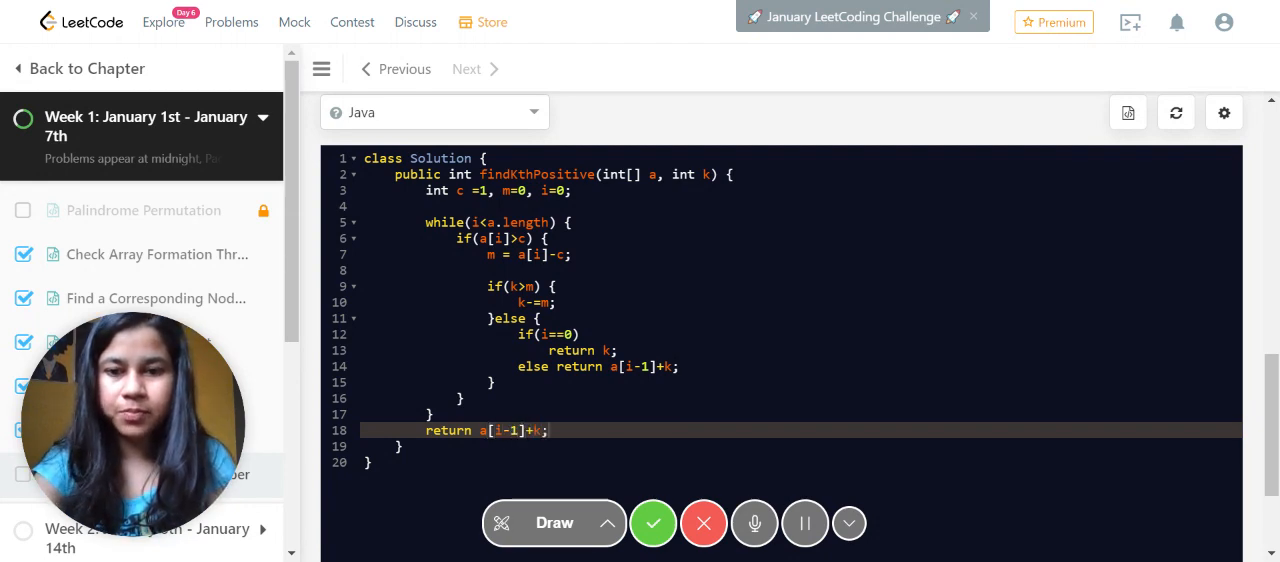
{"action": "scroll", "scroll_direction": "down", "scroll_amount": 3}
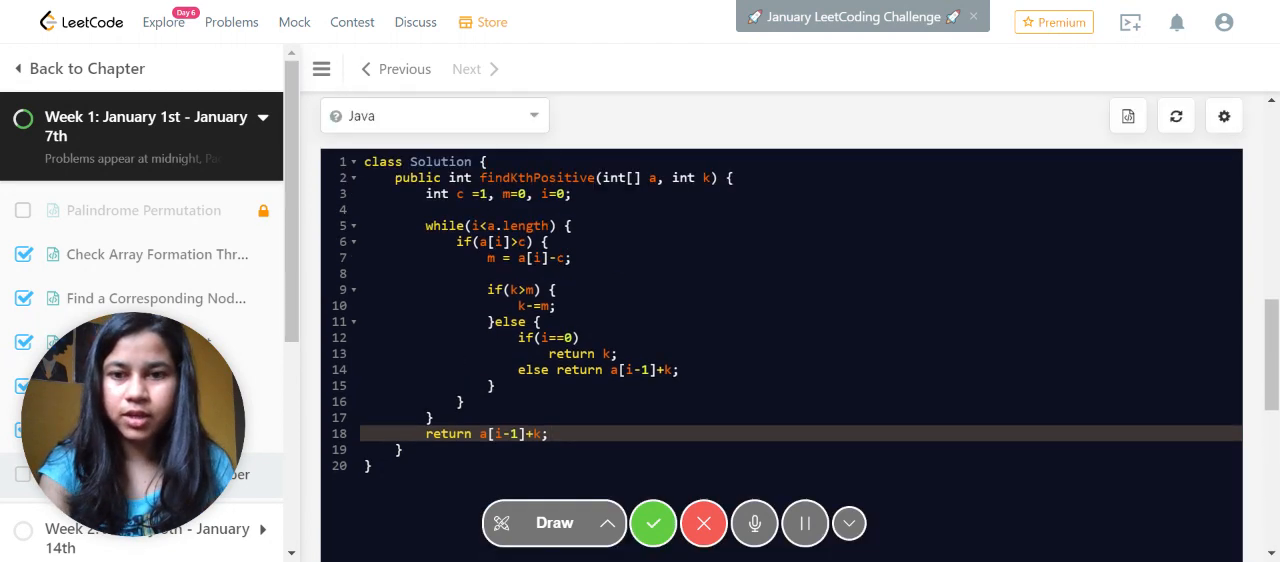
- Run the code on [2,3,4,7,11], k=5, getting 1 instead of 9, then resume editing
{"action": "scroll", "scroll_direction": "down", "scroll_amount": 3}
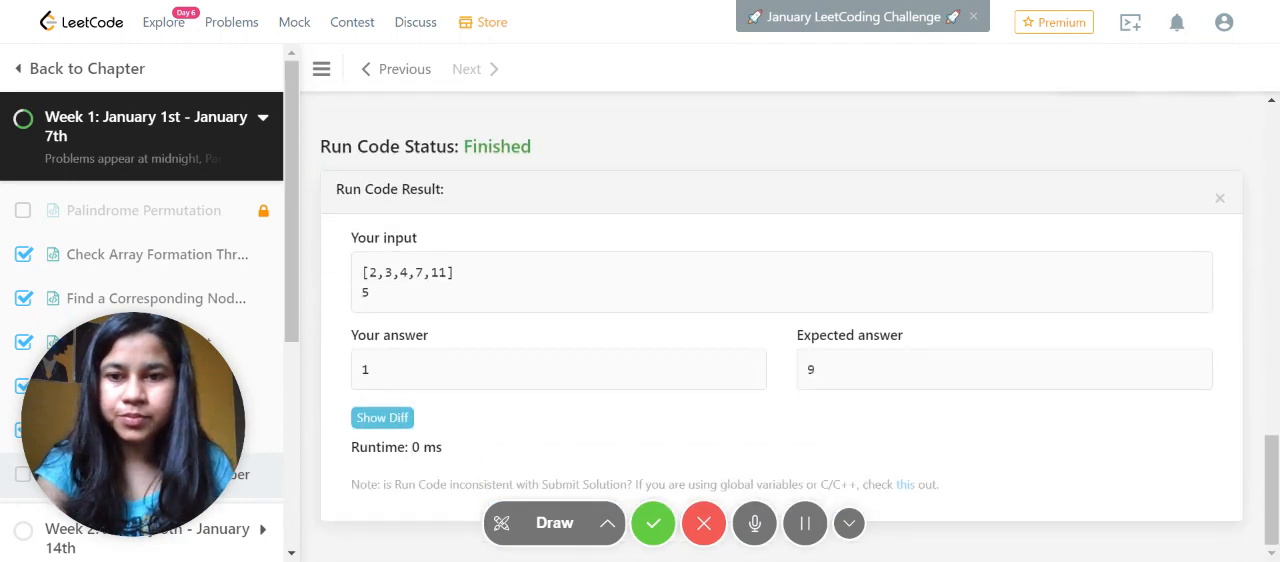
{"action": "left_click", "coordinate": [1219, 197]}
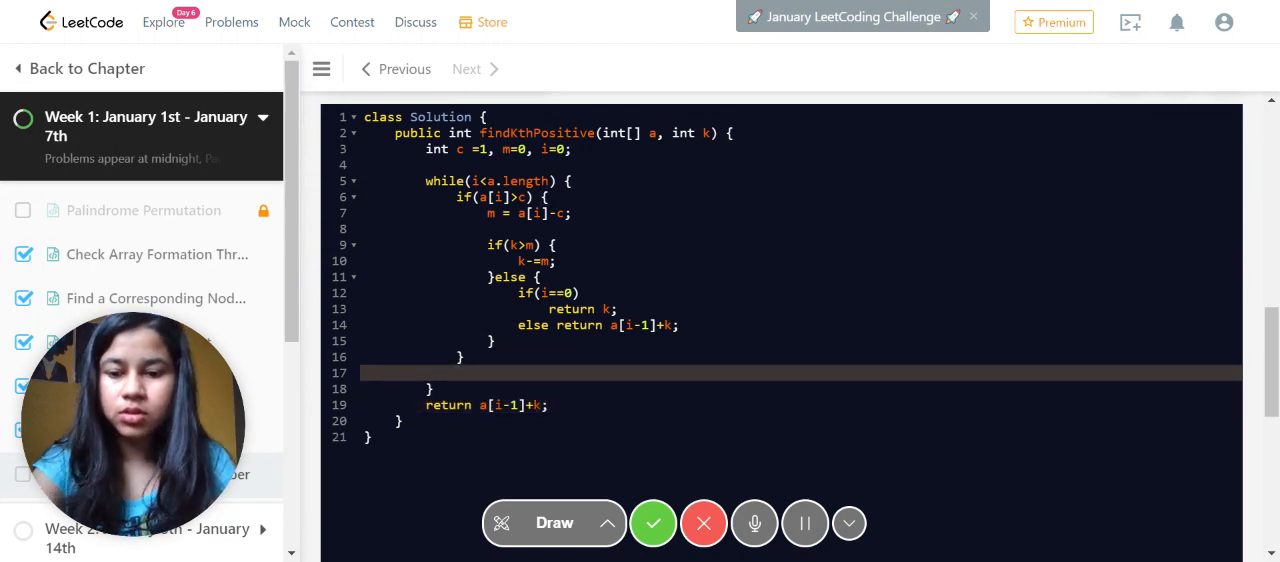
- Append 'c = a[i]+1;' and 'i++;' to the loop body, then submit the solution
{"action": "type", "text": "c = a"}
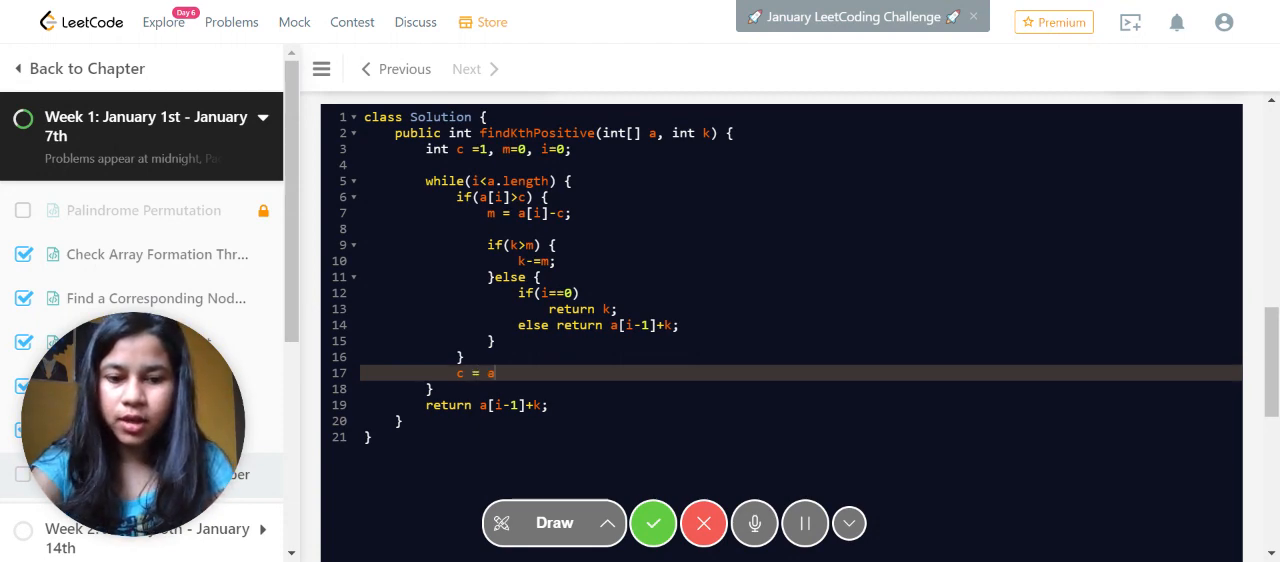
{"action": "type", "text": "[i]+"}
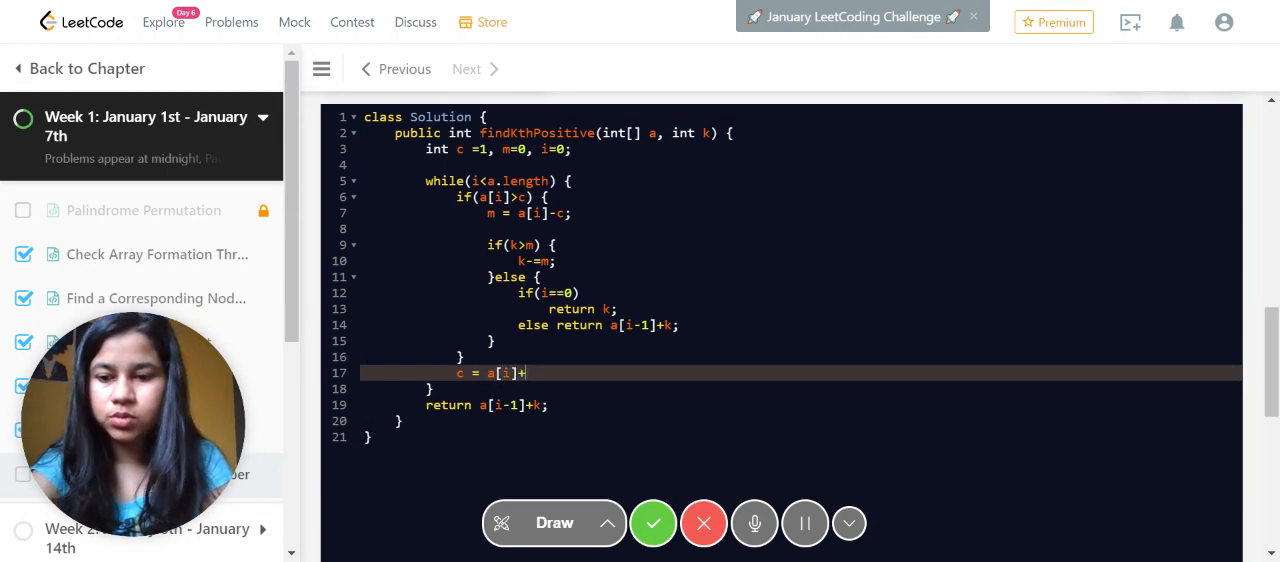
{"action": "type", "text": "1;"}
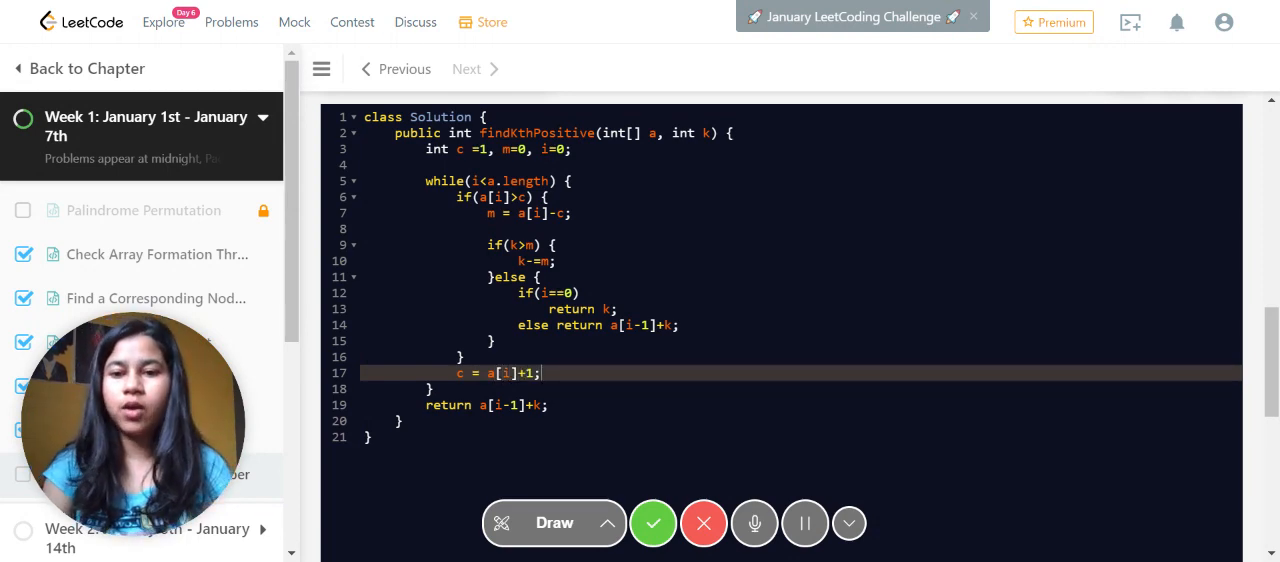
{"action": "double_click", "coordinate": [503, 373]}
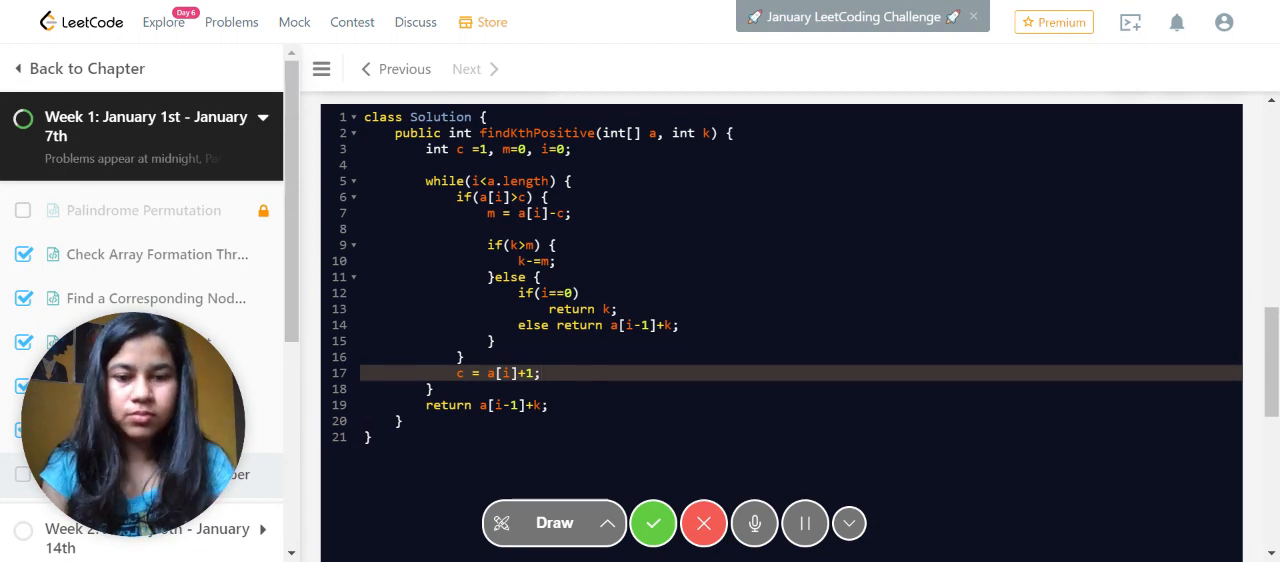
{"action": "type", "text": "i"}
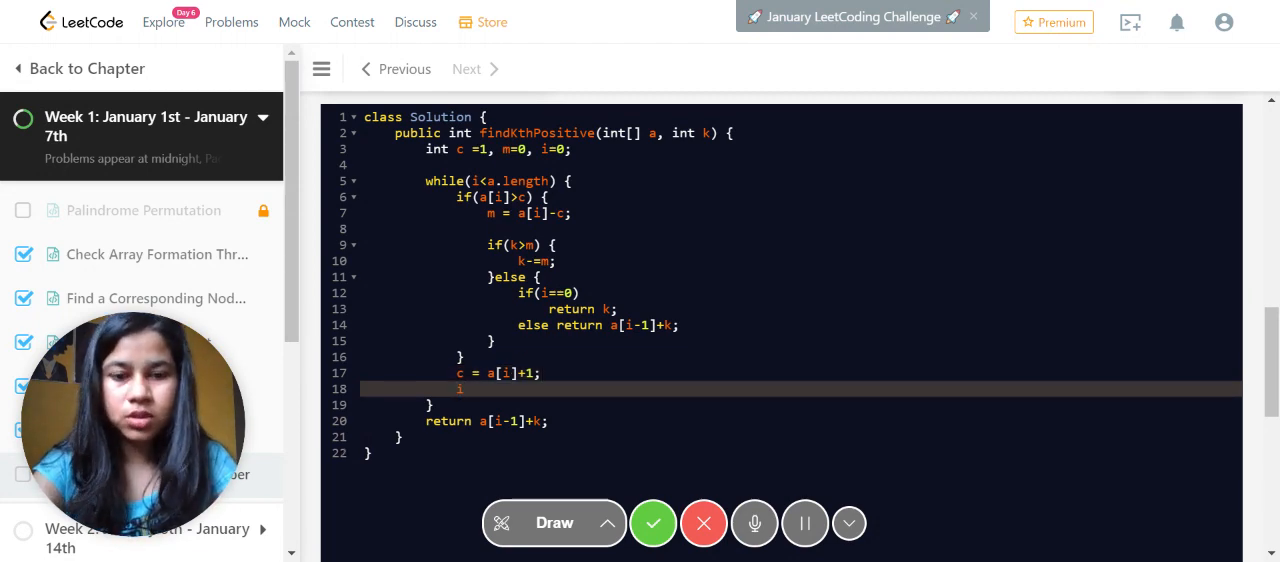
{"action": "type", "text": "++;"}
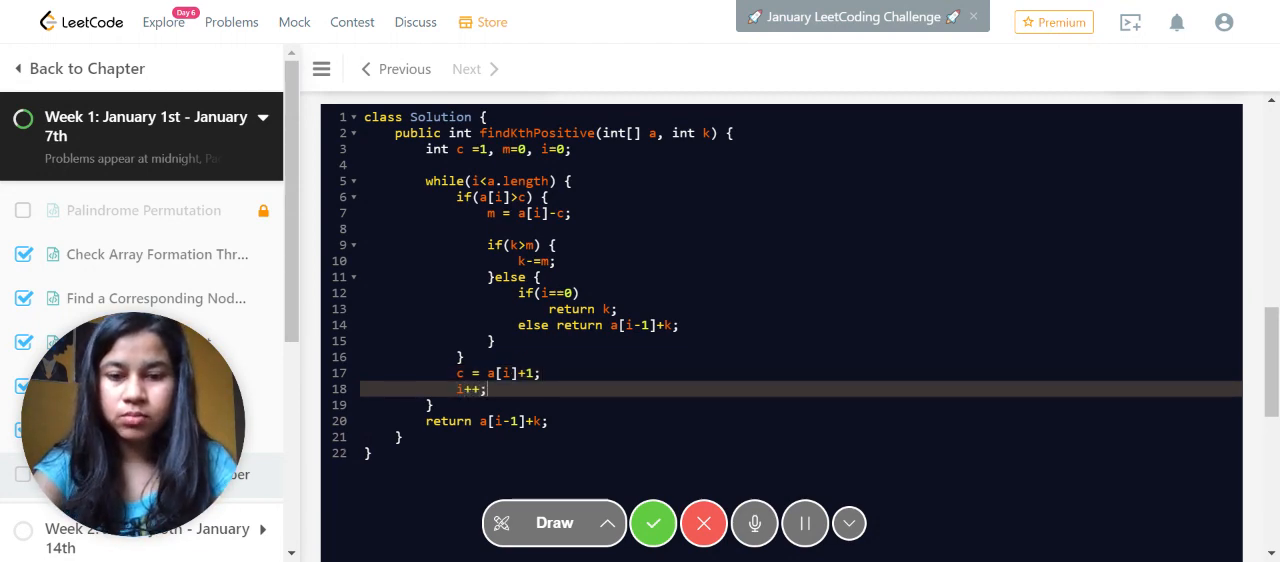
{"action": "left_click", "coordinate": [1092, 147]}
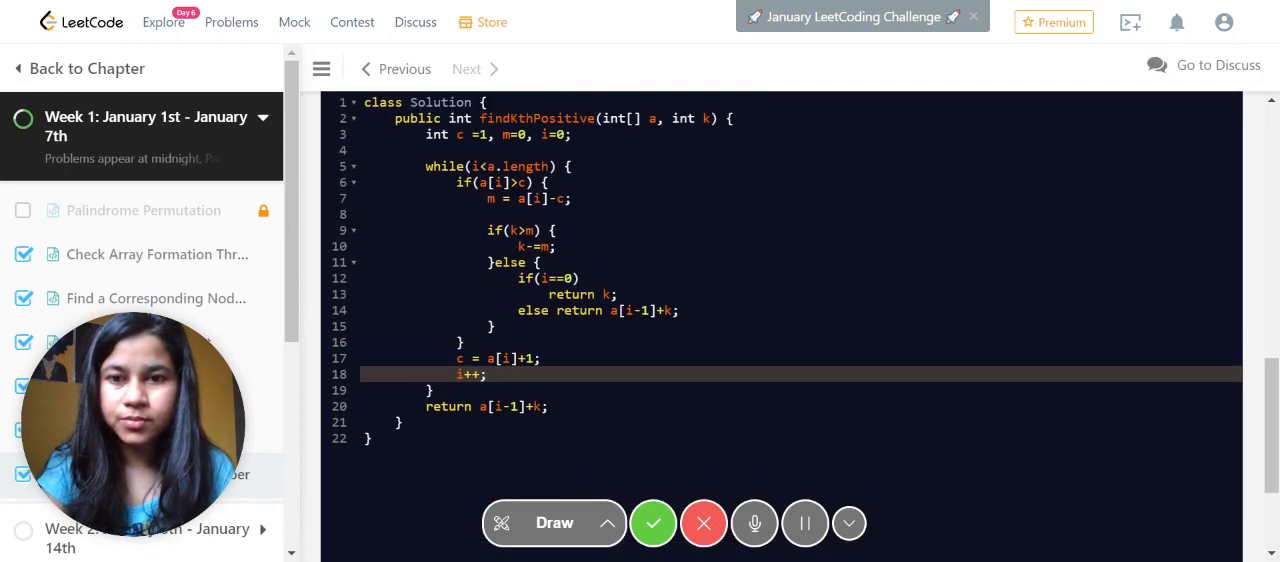
- View the Submission Result showing the solution Accepted
{"action": "left_click", "coordinate": [1198, 426]}
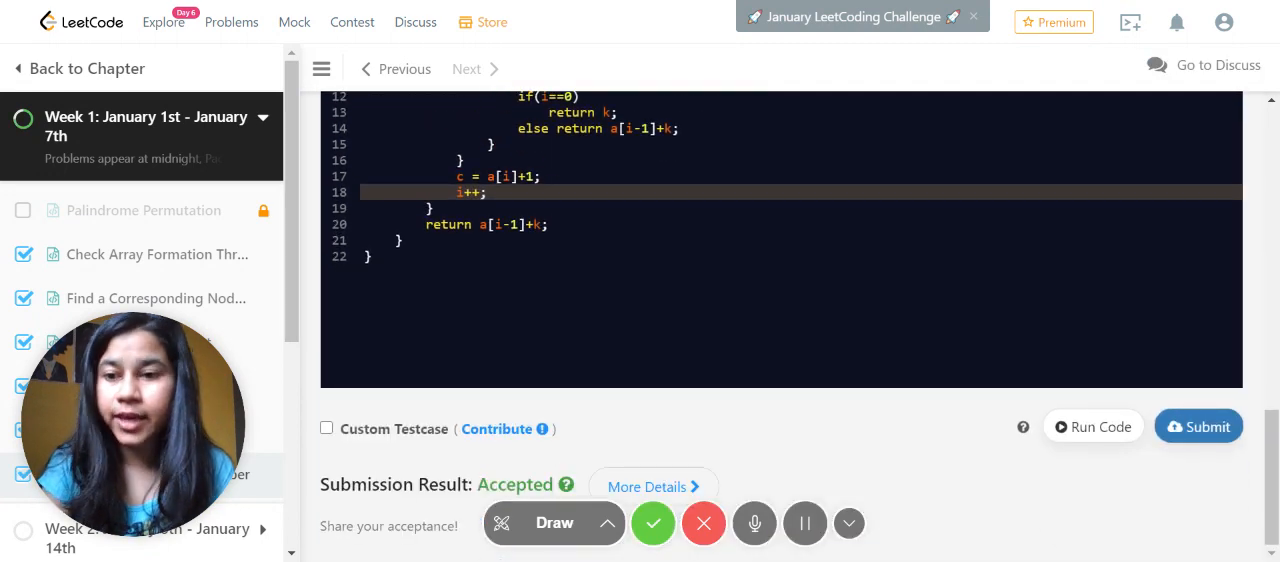